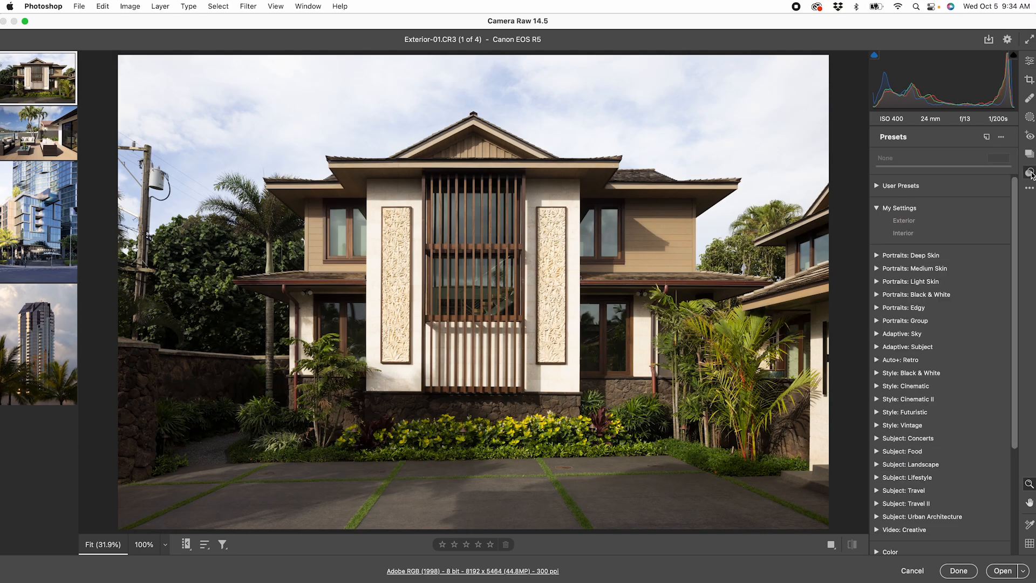
# Review the house photo's Basic settings, then apply Exterior to the glass tower and palm-tree skyscraper photos
pyautogui.click(889, 220)
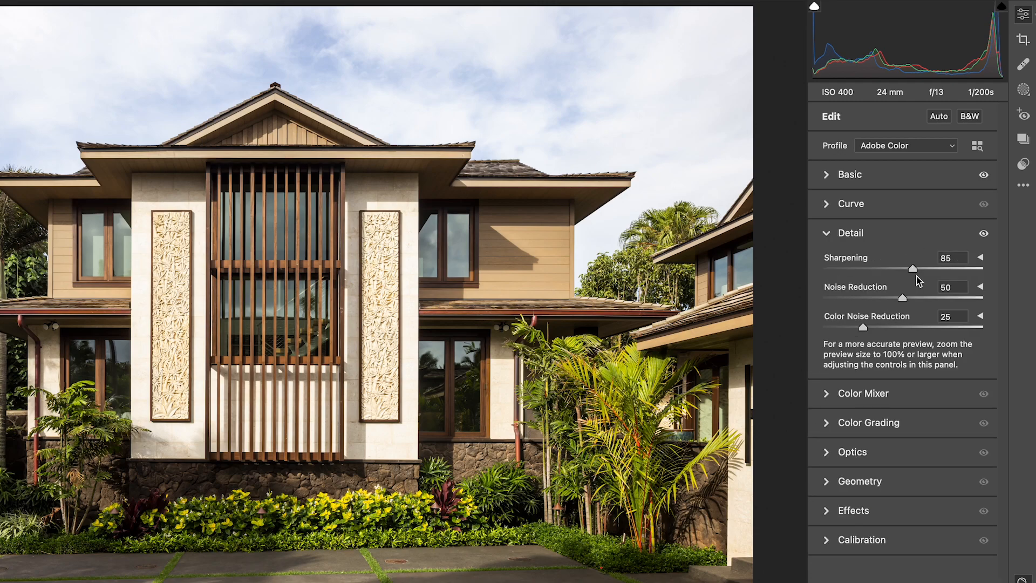
pyautogui.click(849, 174)
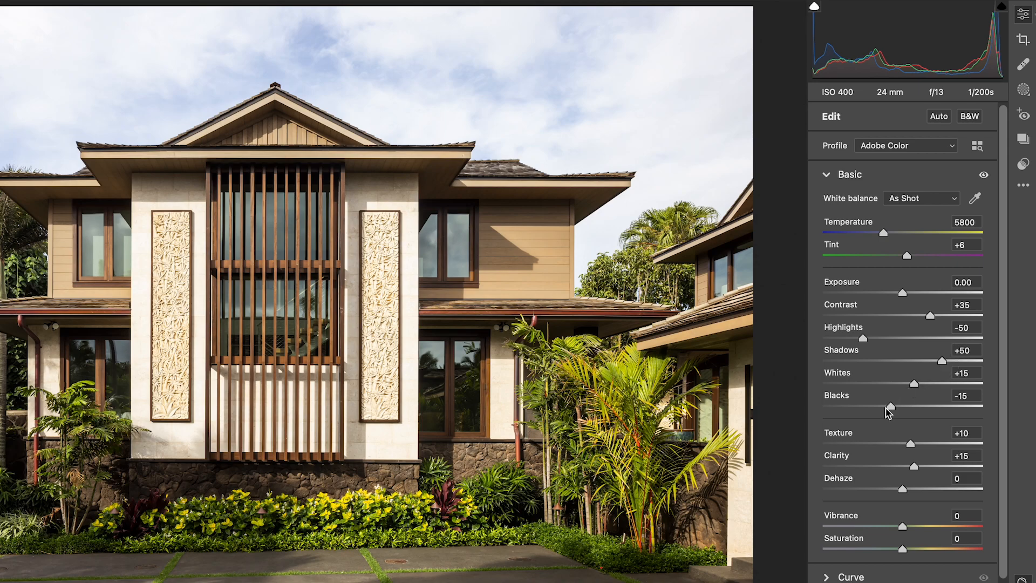
pyautogui.moveTo(906, 438)
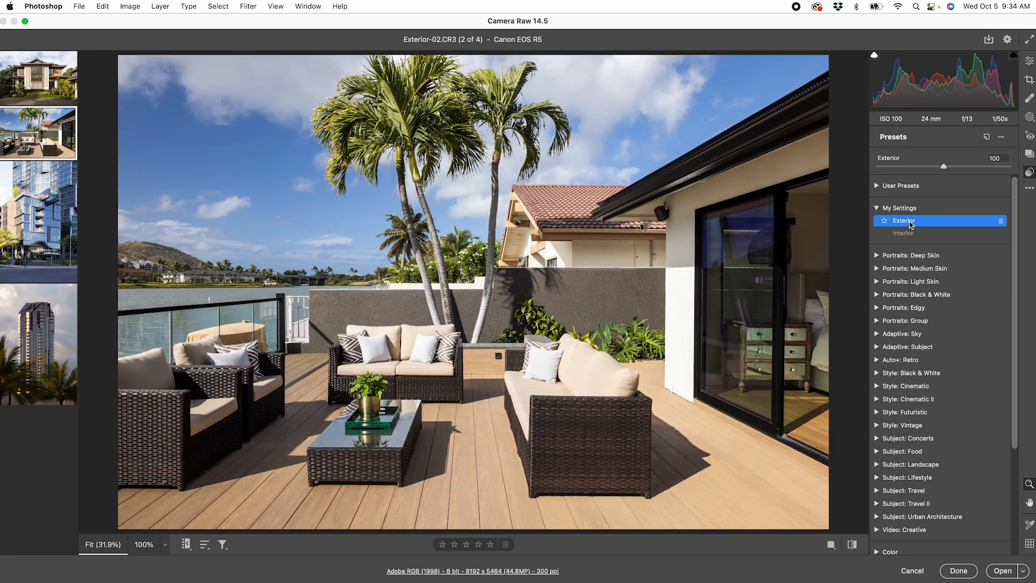
pyautogui.click(38, 220)
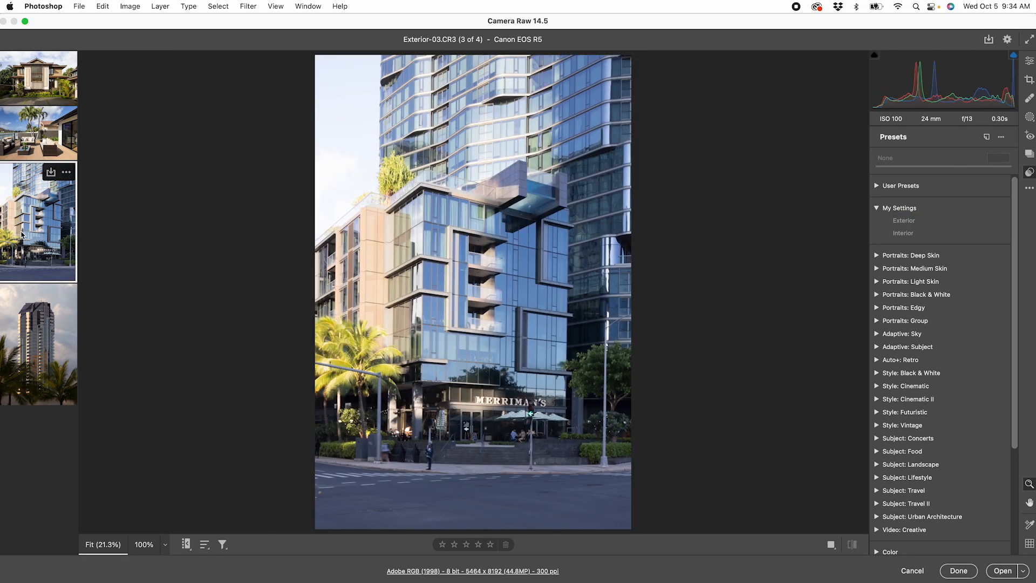
pyautogui.click(903, 220)
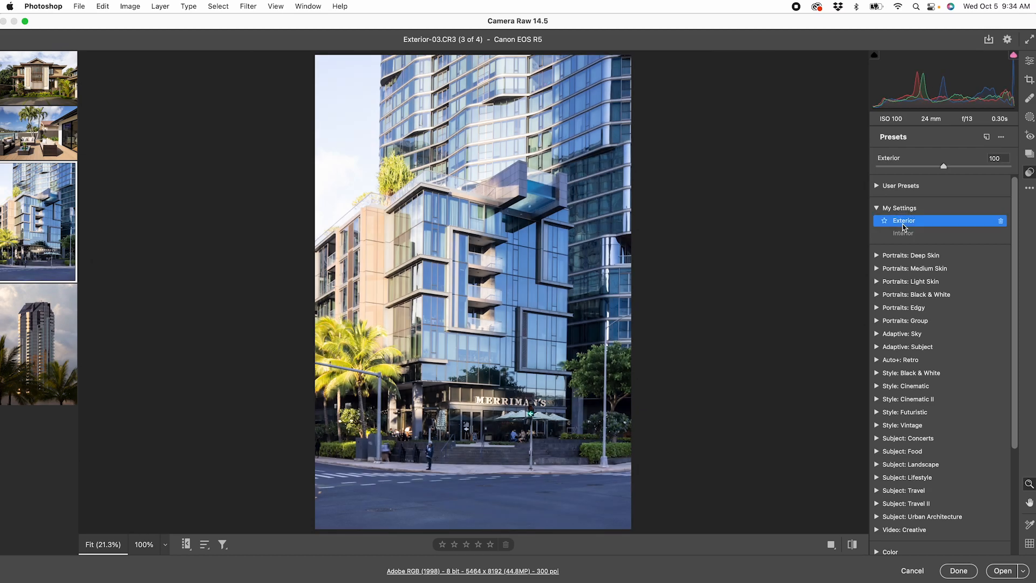
pyautogui.click(39, 342)
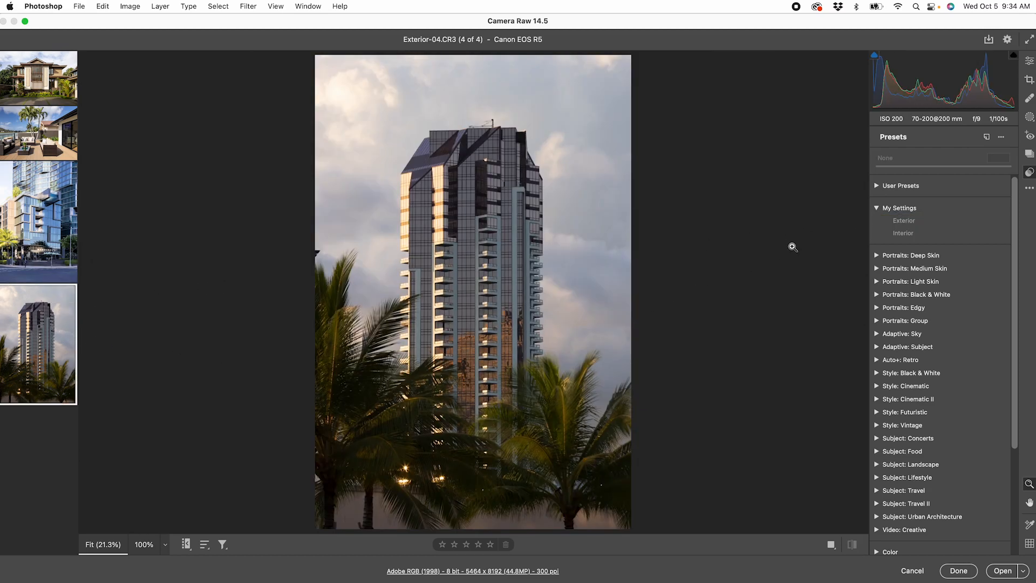
pyautogui.click(903, 220)
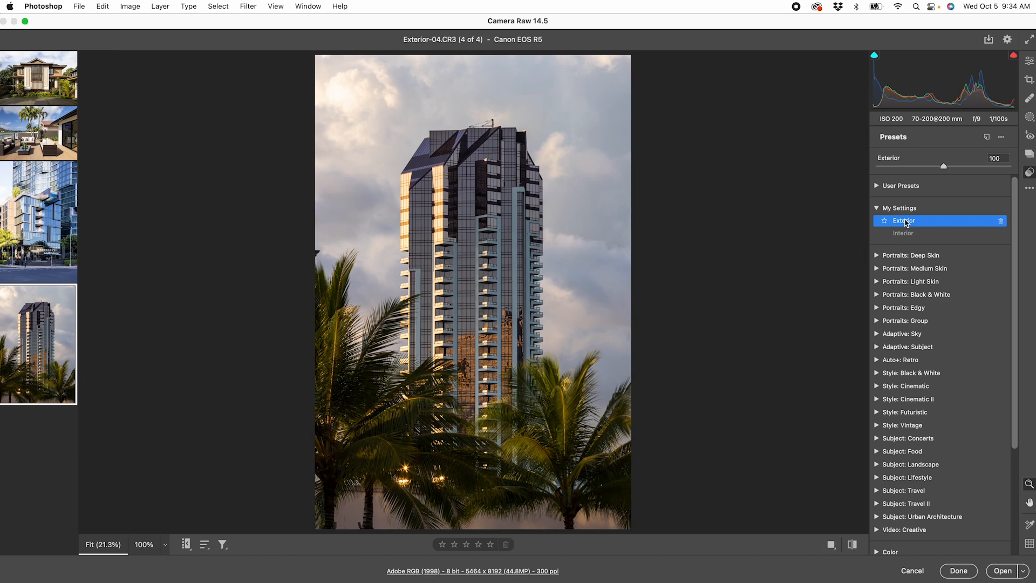
pyautogui.click(38, 111)
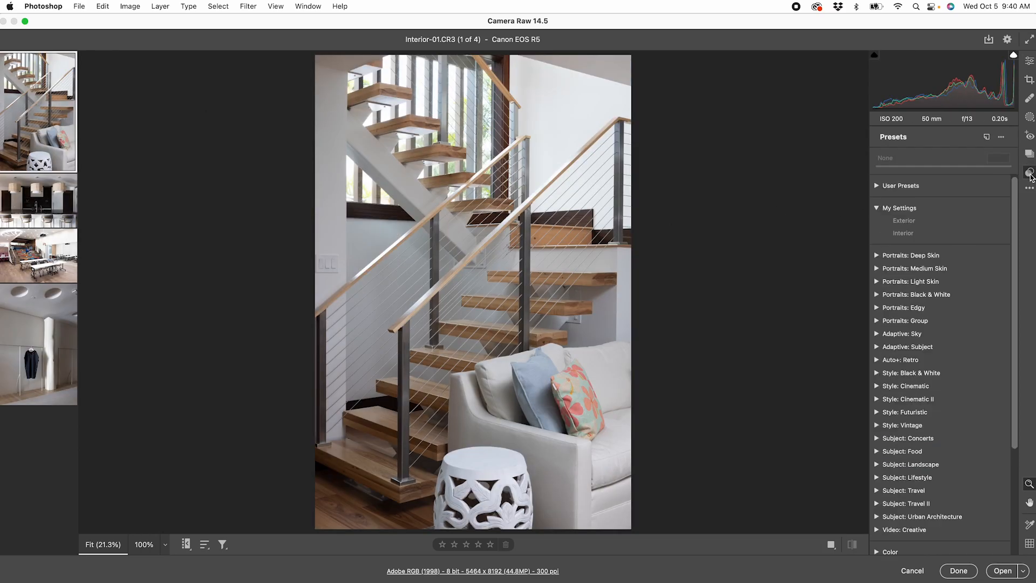
# Review the staircase photo's Basic tone and Detail sharpening and noise reduction settings
pyautogui.click(903, 233)
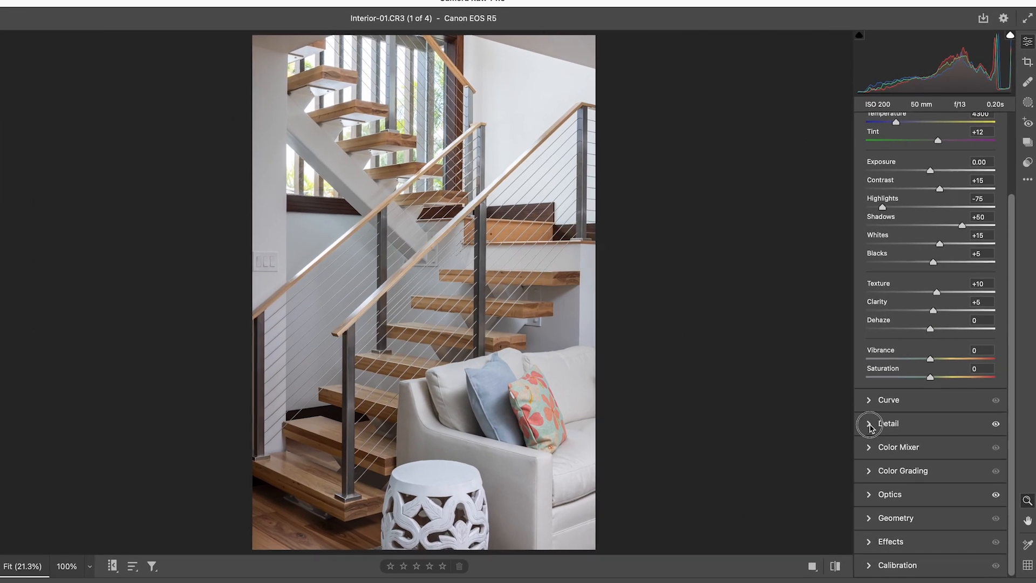
pyautogui.click(888, 423)
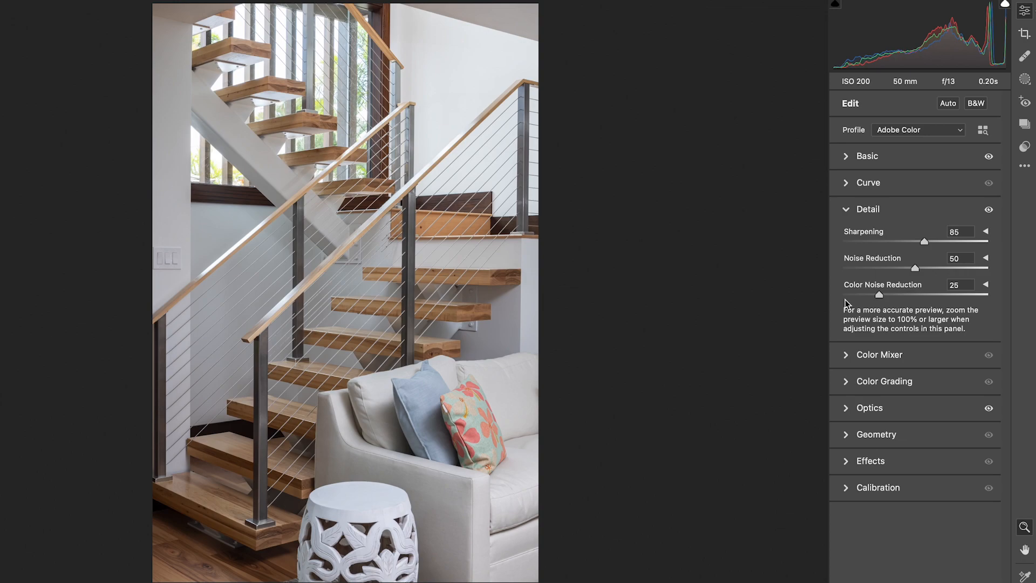
pyautogui.moveTo(909, 250)
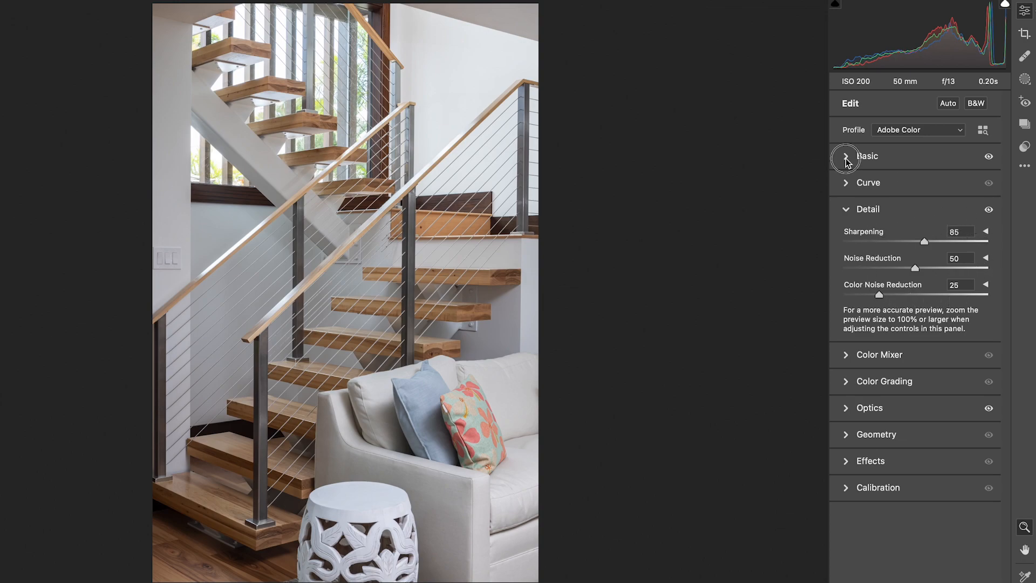
pyautogui.click(846, 156)
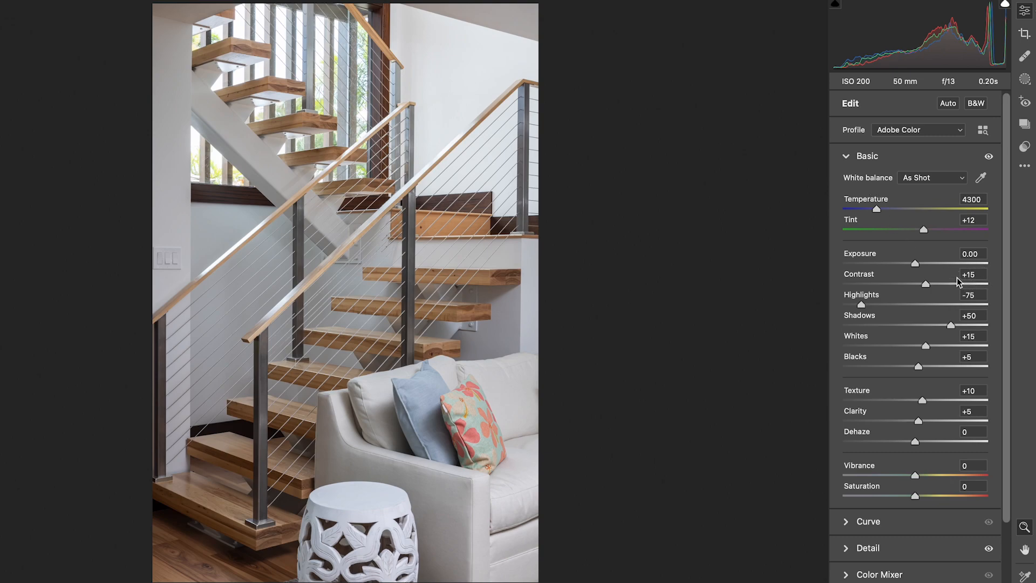
pyautogui.moveTo(874, 308)
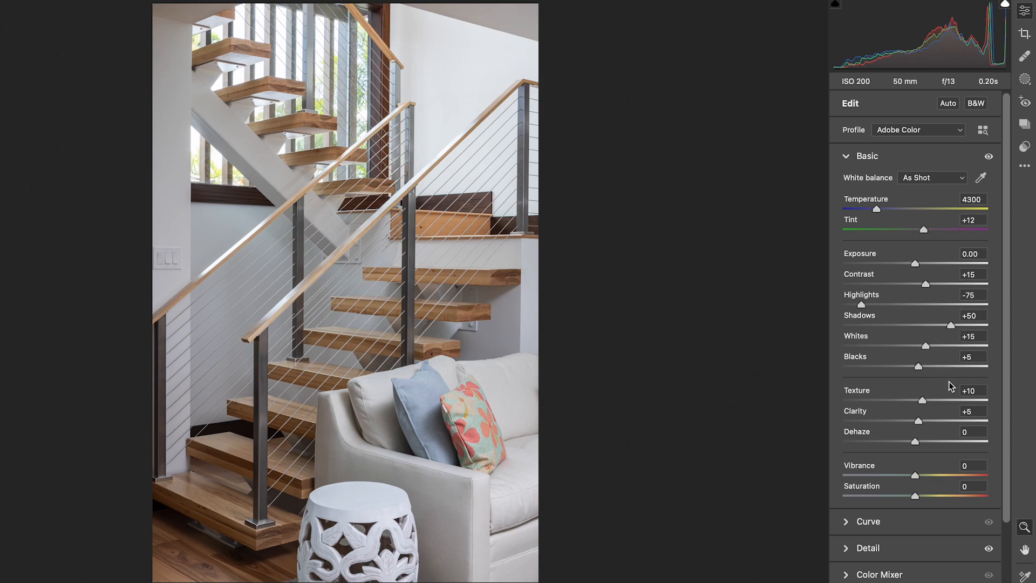
pyautogui.moveTo(977, 424)
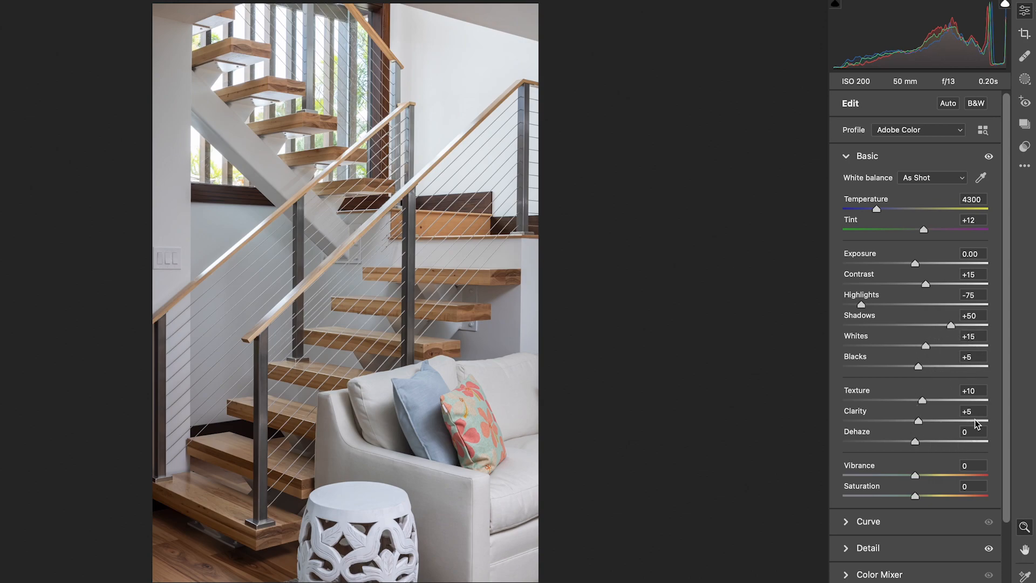
pyautogui.moveTo(885, 445)
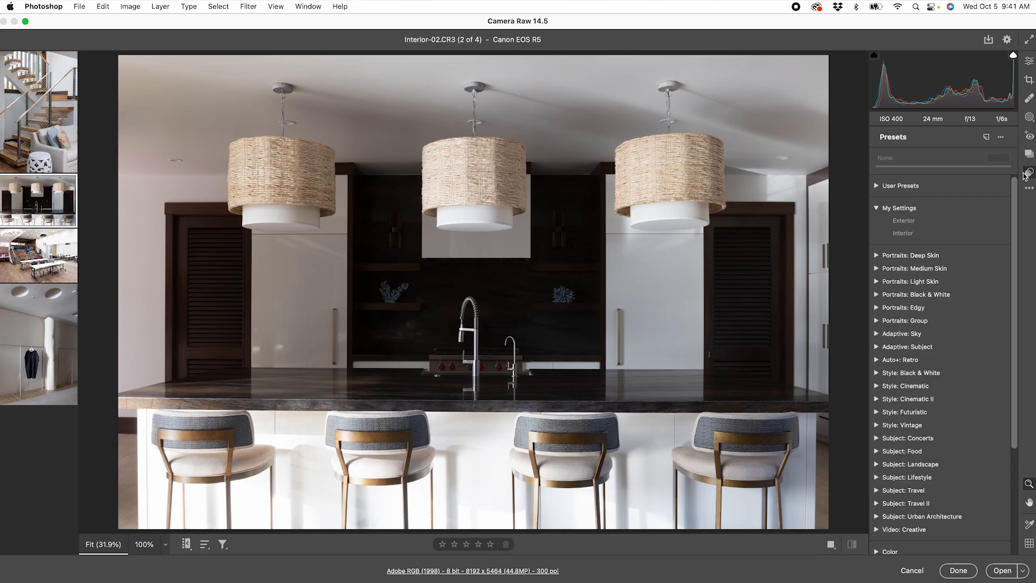
# Apply the Interior preset to the kitchen, classroom and hanging-dress photos
pyautogui.click(903, 233)
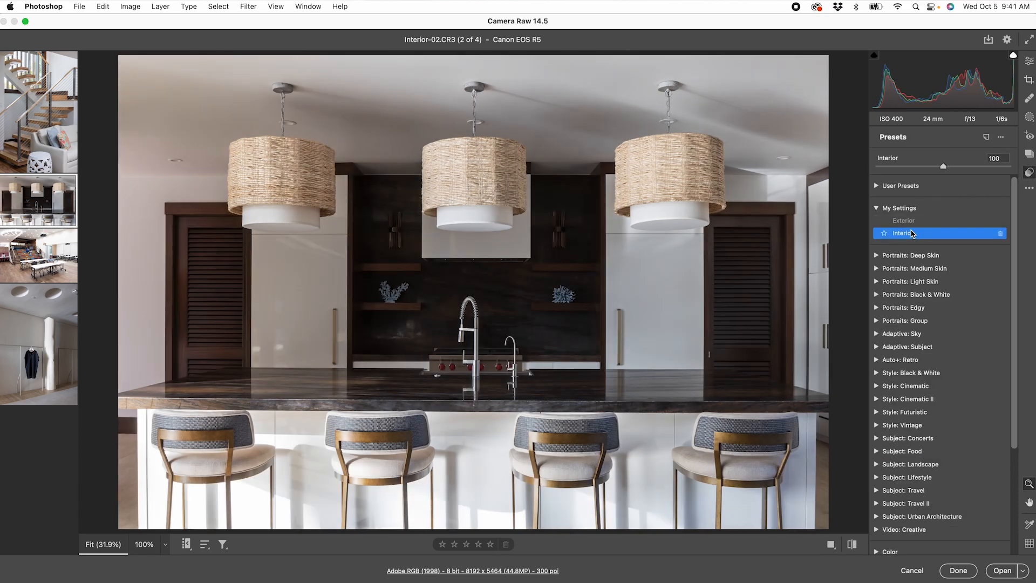
pyautogui.click(38, 255)
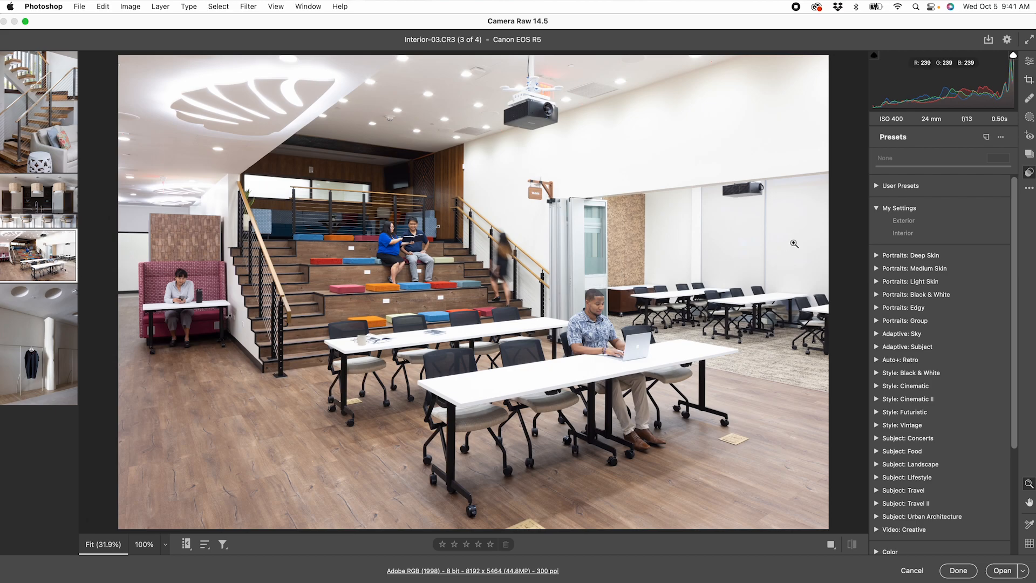
pyautogui.click(903, 232)
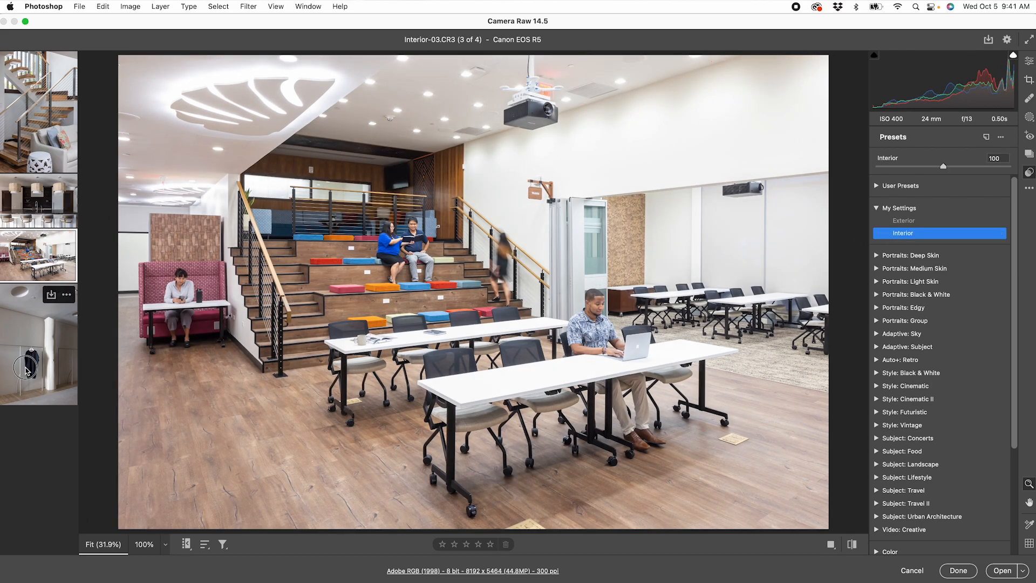
pyautogui.click(39, 343)
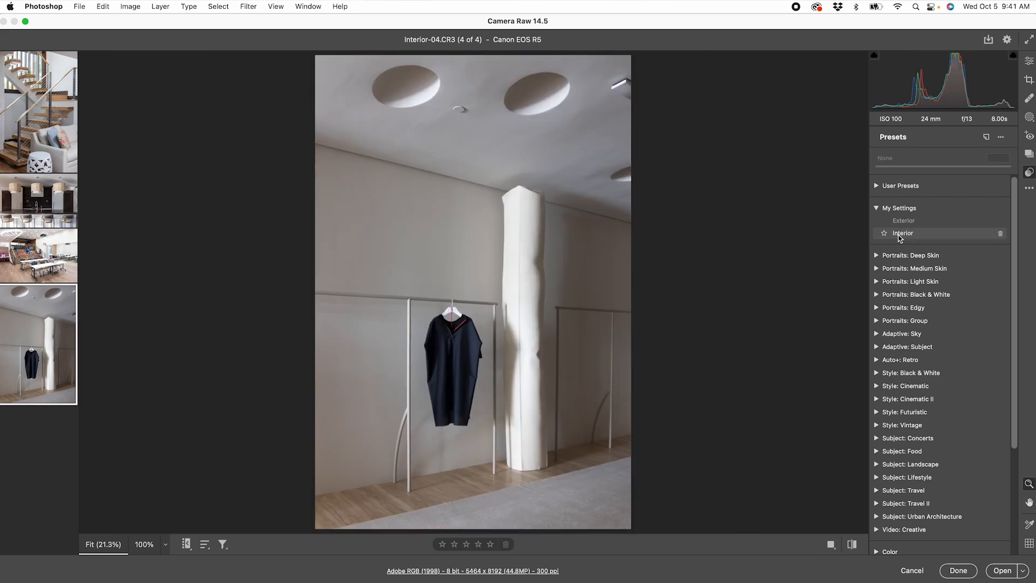
pyautogui.click(902, 232)
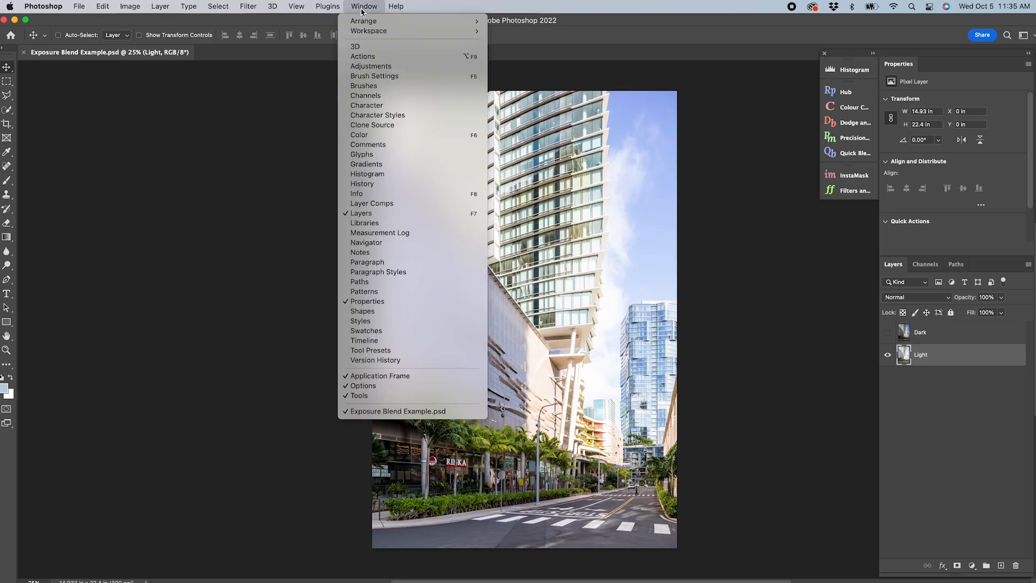
# Show the Actions panel and turn on the Dark layer's visibility above Light
pyautogui.click(1024, 62)
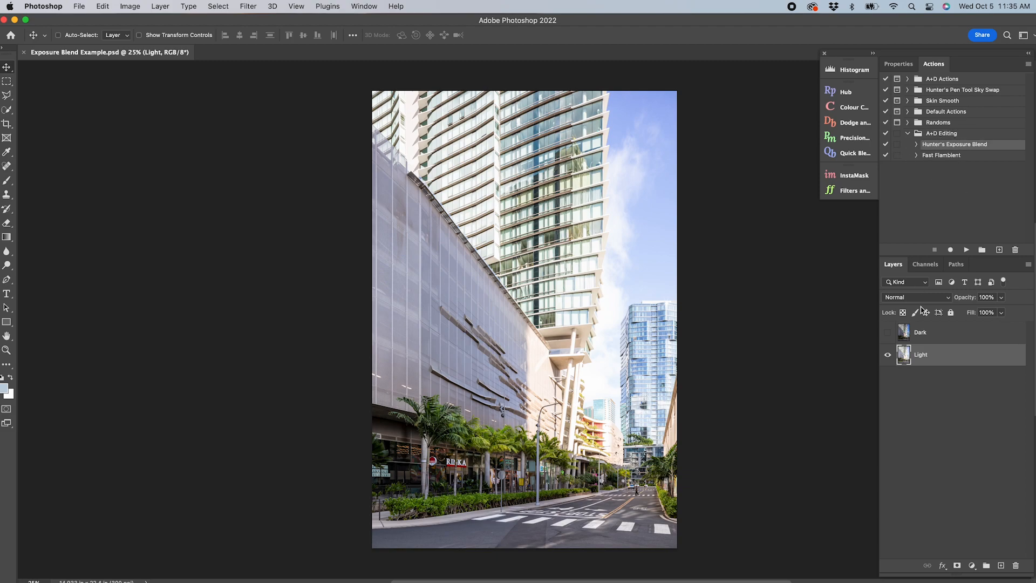
pyautogui.click(888, 332)
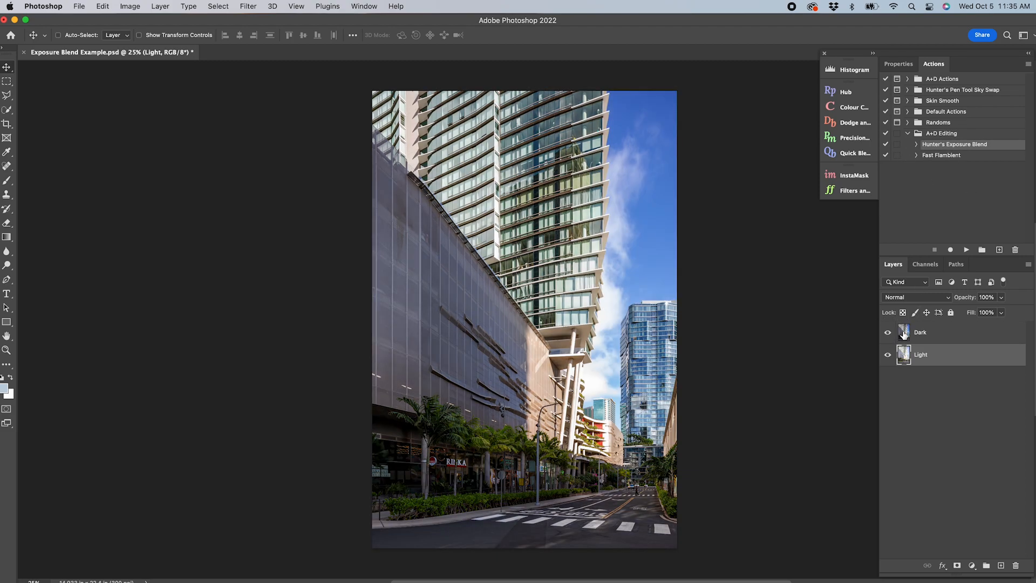
pyautogui.click(938, 332)
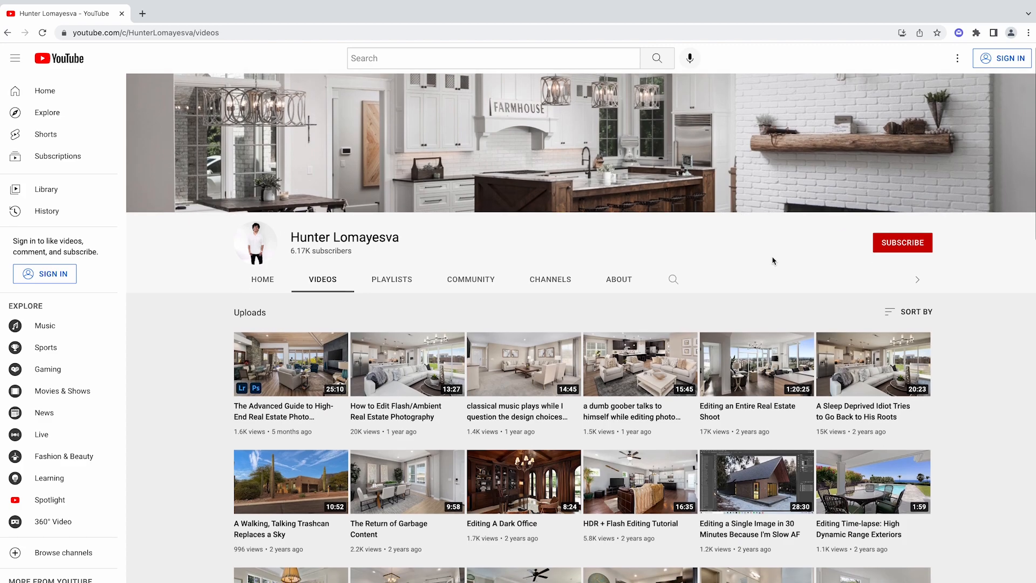
pyautogui.scroll(-3)
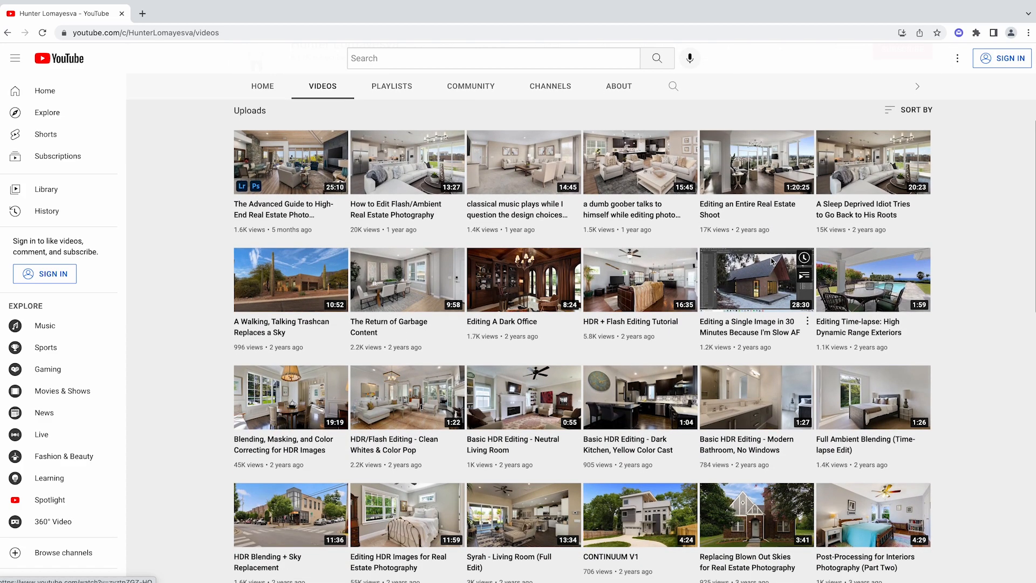
pyautogui.scroll(-3)
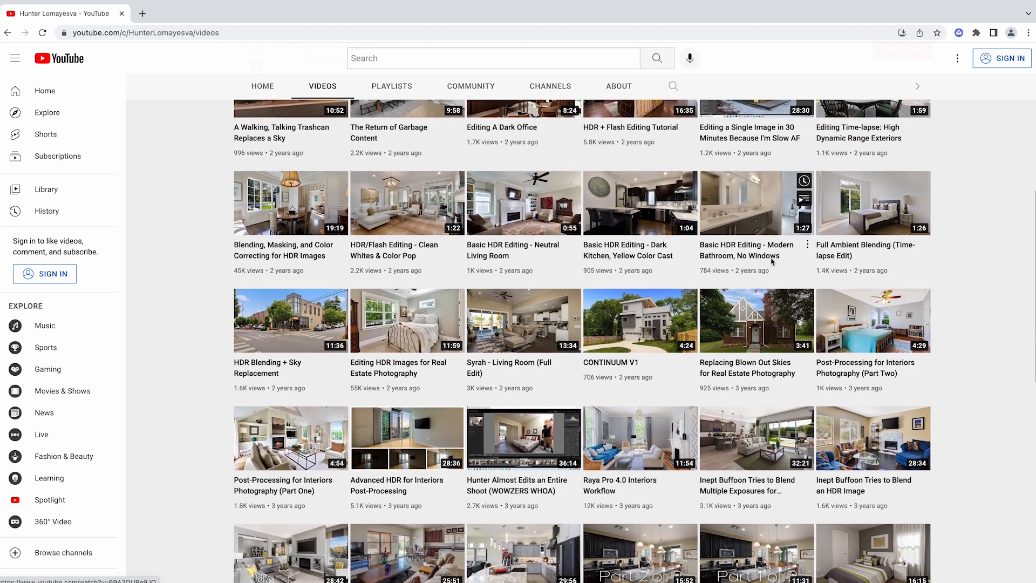
pyautogui.scroll(-3)
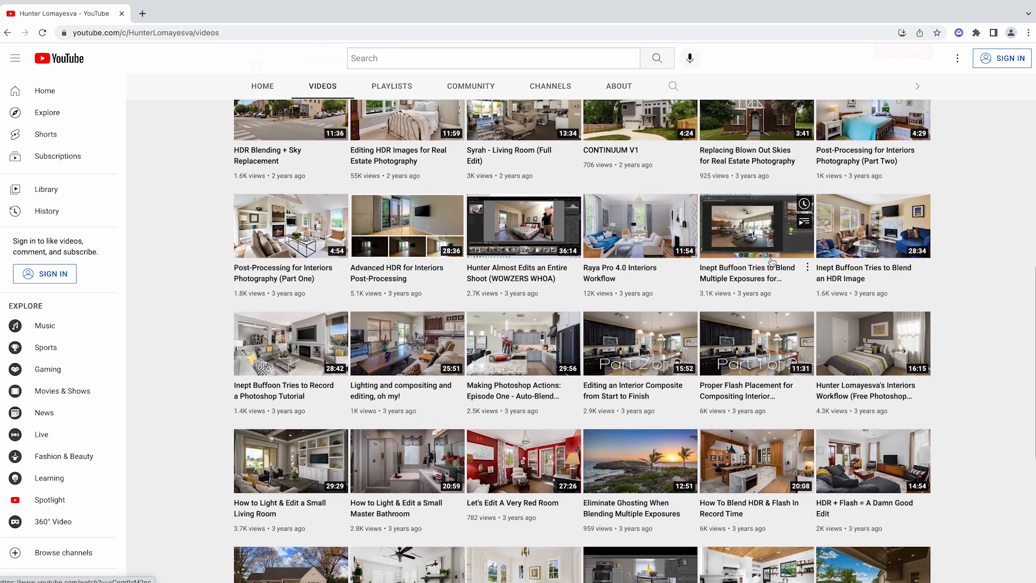
pyautogui.scroll(-3)
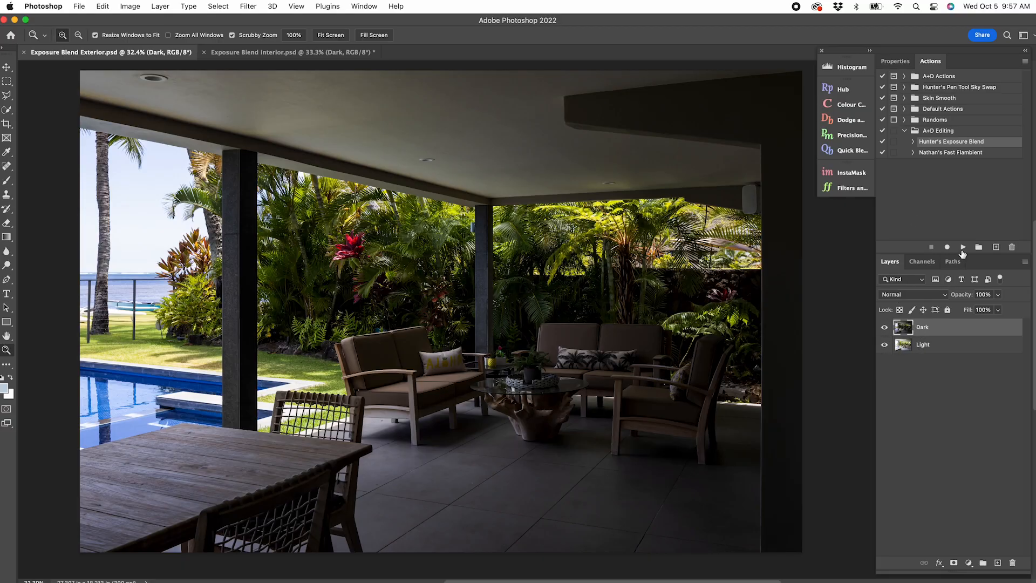
# Play Hunter's Exposure Blend action to mask the Dark layer in the patio photo
pyautogui.click(963, 247)
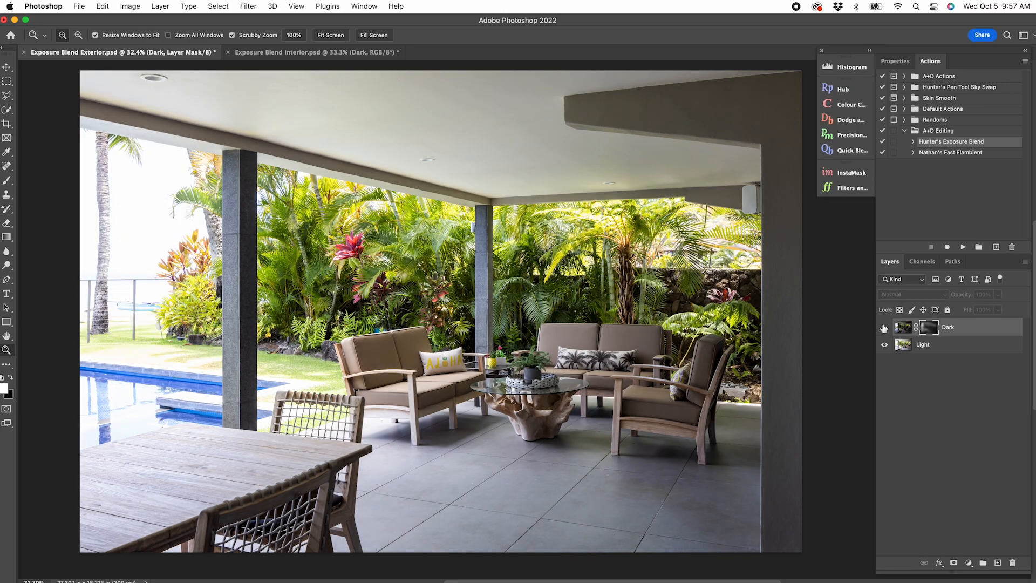
pyautogui.click(315, 53)
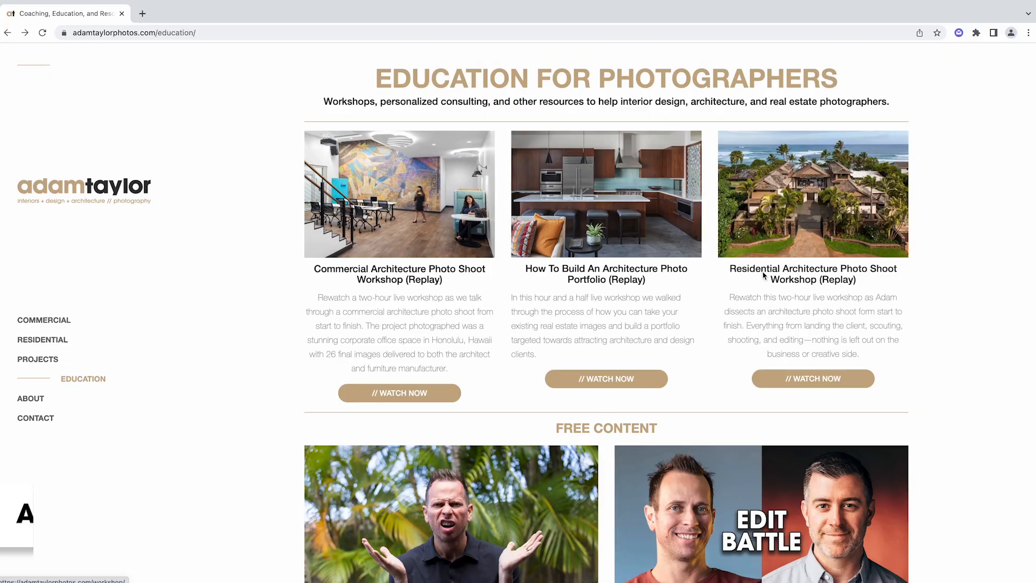
# Scroll the Education listings and browse the workshop replay page
pyautogui.scroll(-3)
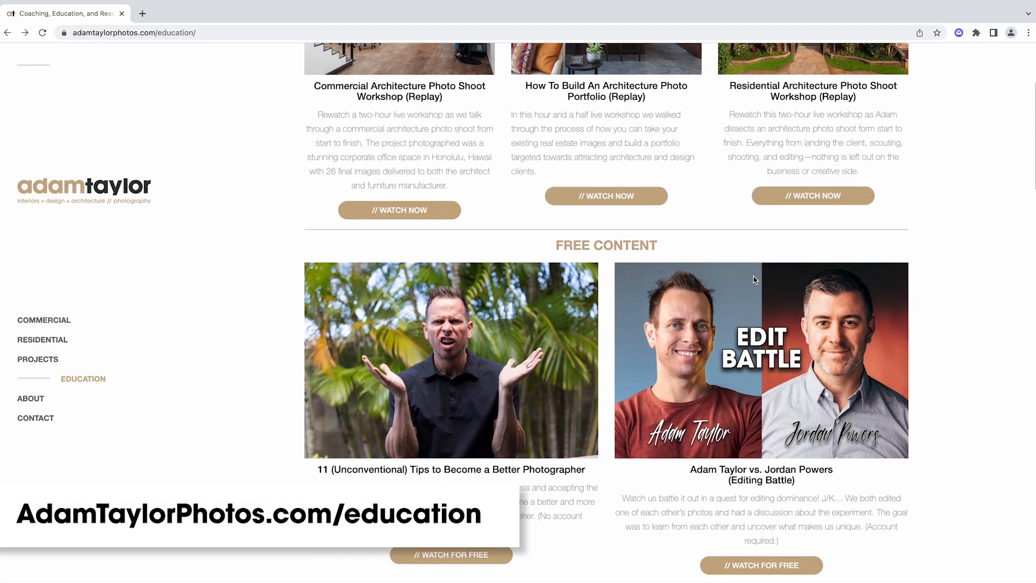
pyautogui.scroll(-3)
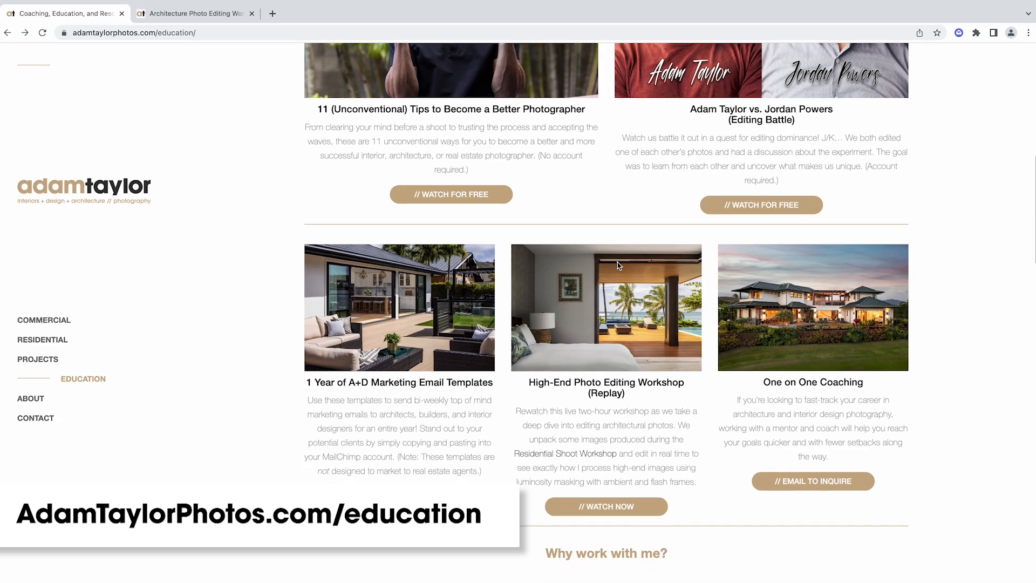
pyautogui.scroll(-3)
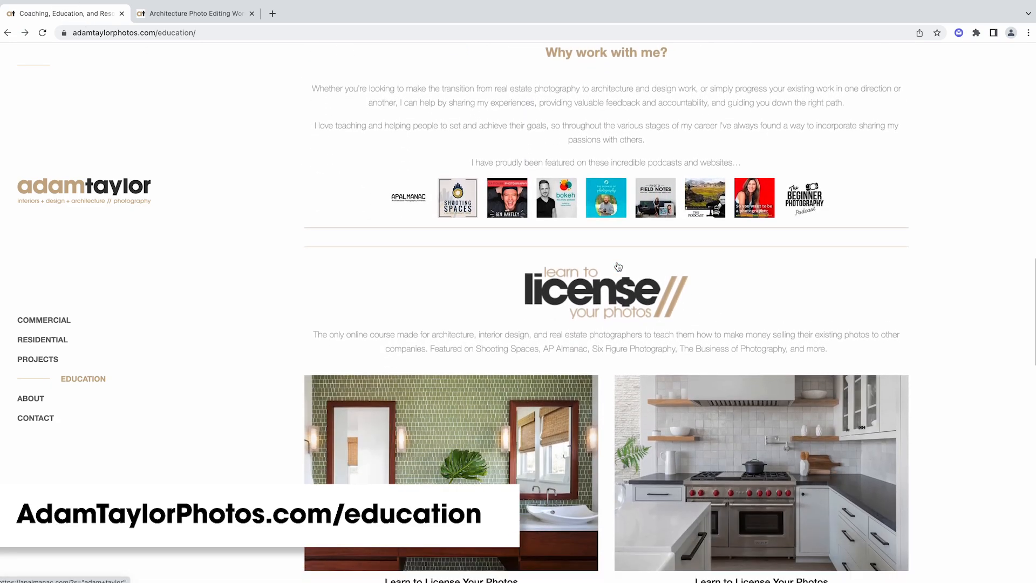
pyautogui.scroll(-3)
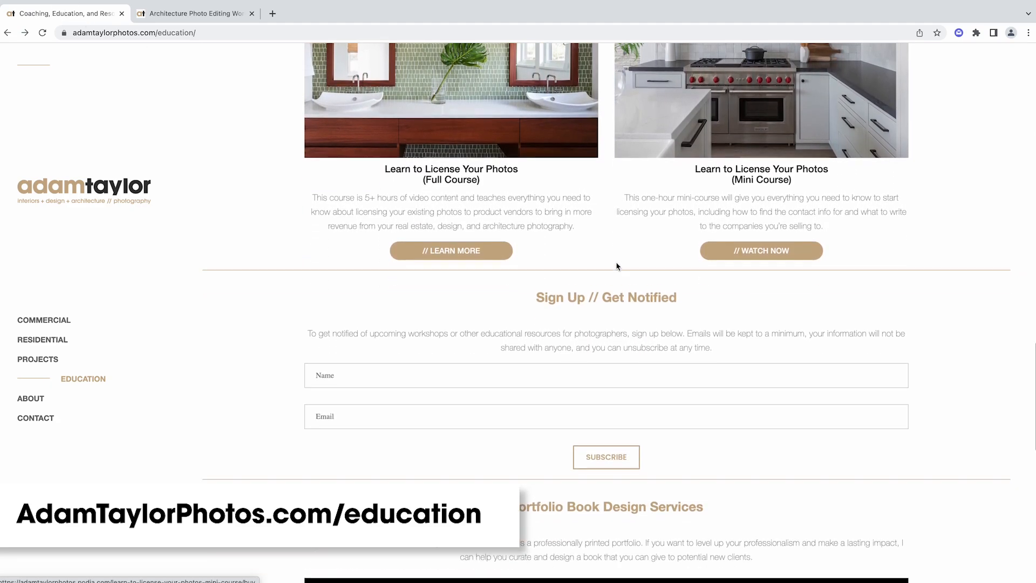
pyautogui.scroll(-3)
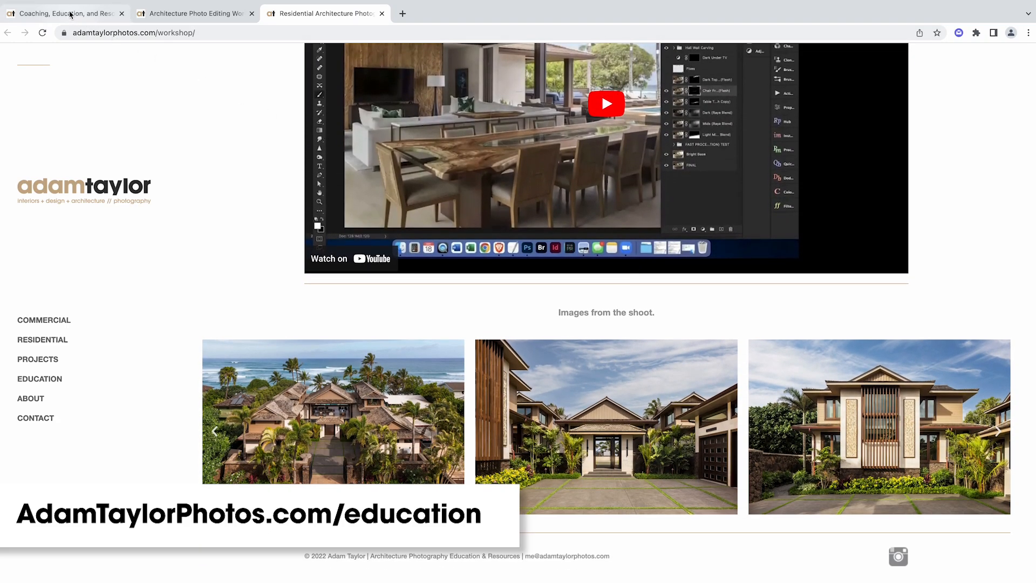
# Return to the Education page and open the Marketing Email Templates page
pyautogui.click(39, 379)
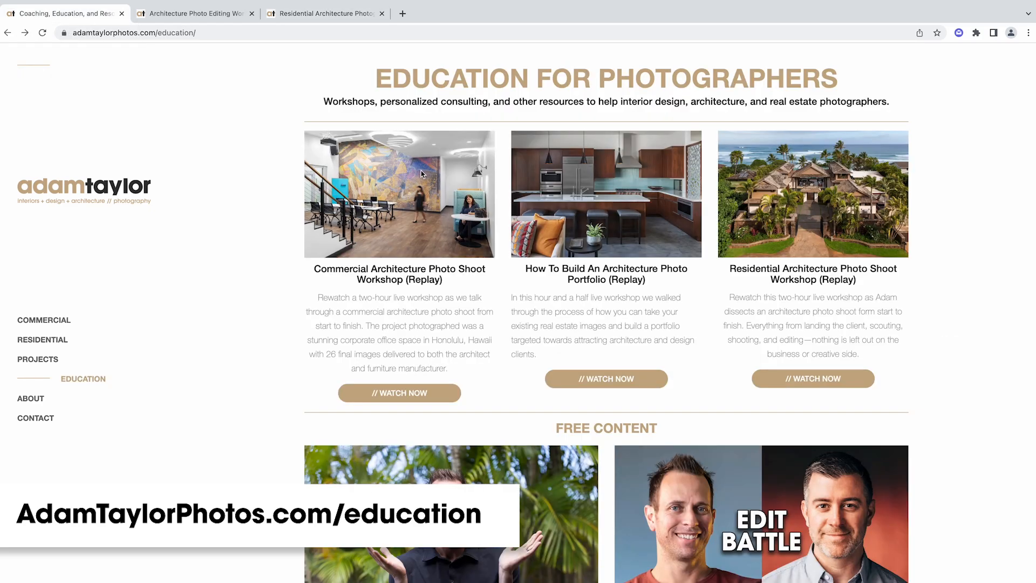
pyautogui.scroll(-3)
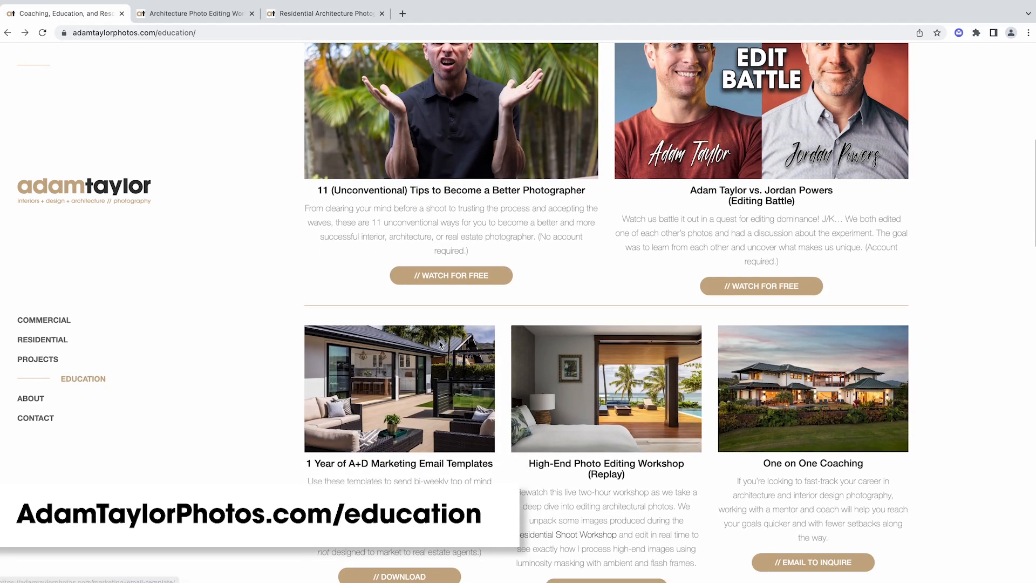
pyautogui.click(400, 388)
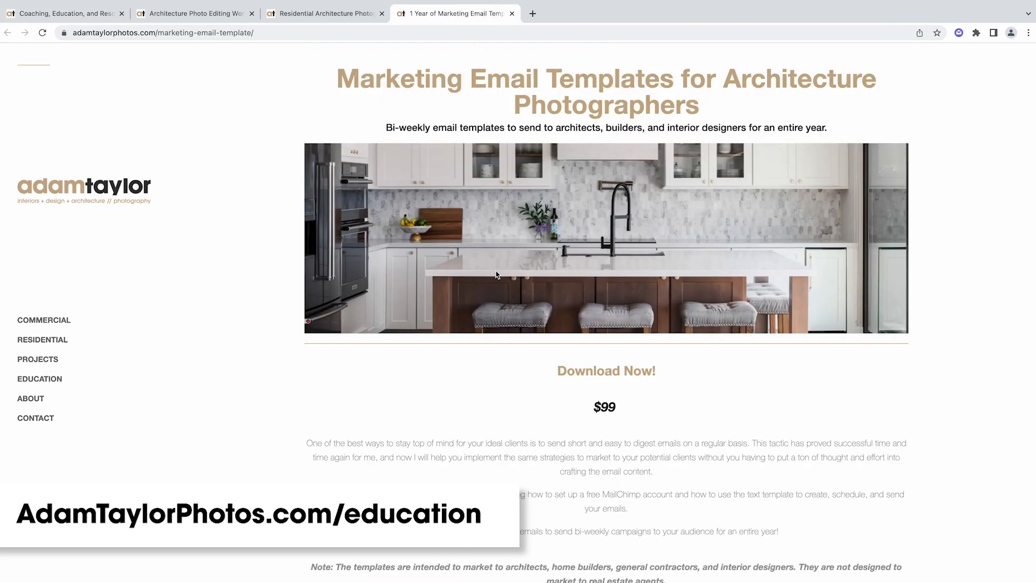
pyautogui.scroll(-3)
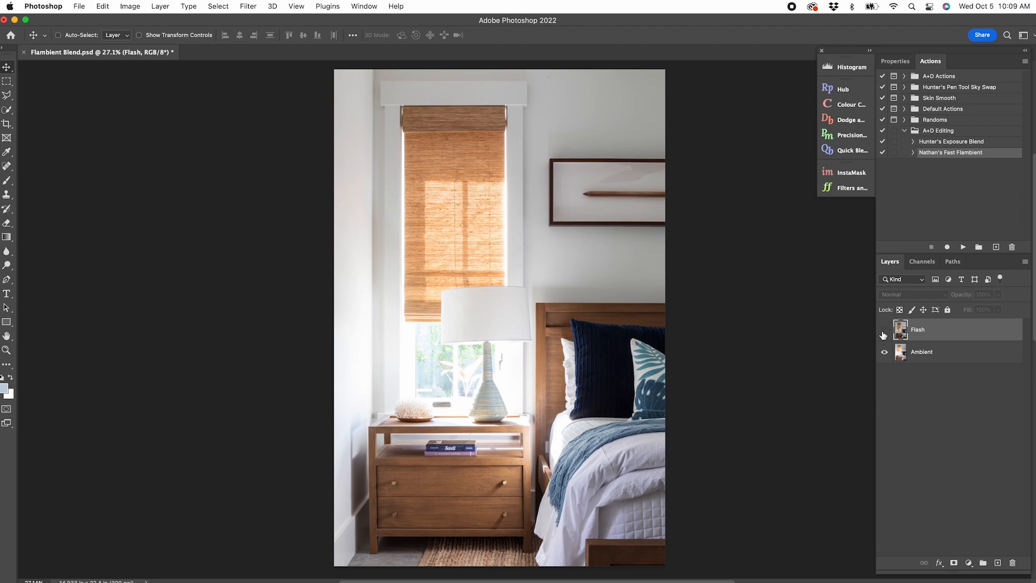
# Play Nathan's Fast Flambient on the bedroom Flash layer and compare it against Ambient
pyautogui.click(884, 330)
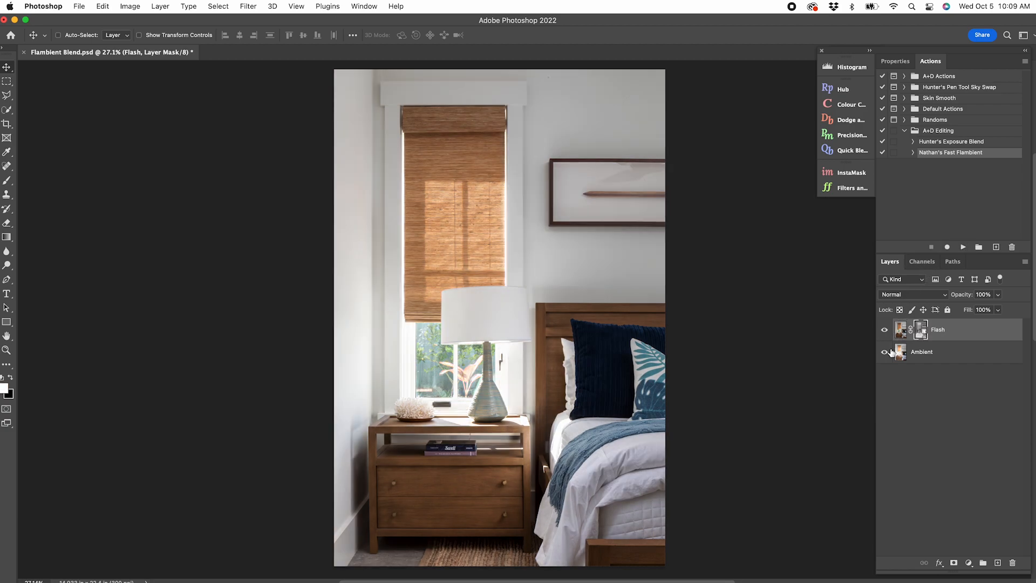
pyautogui.click(883, 330)
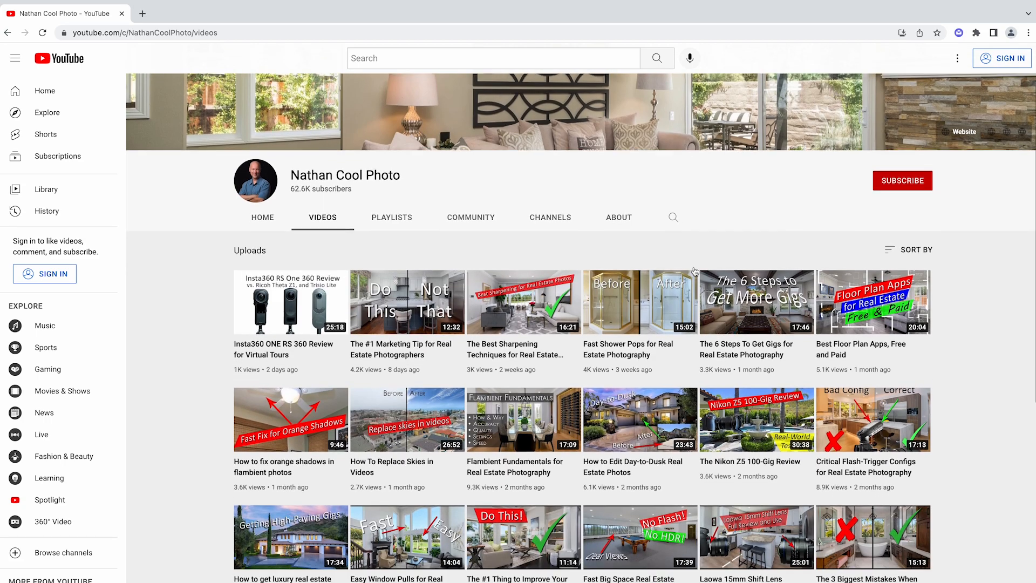
pyautogui.scroll(-3)
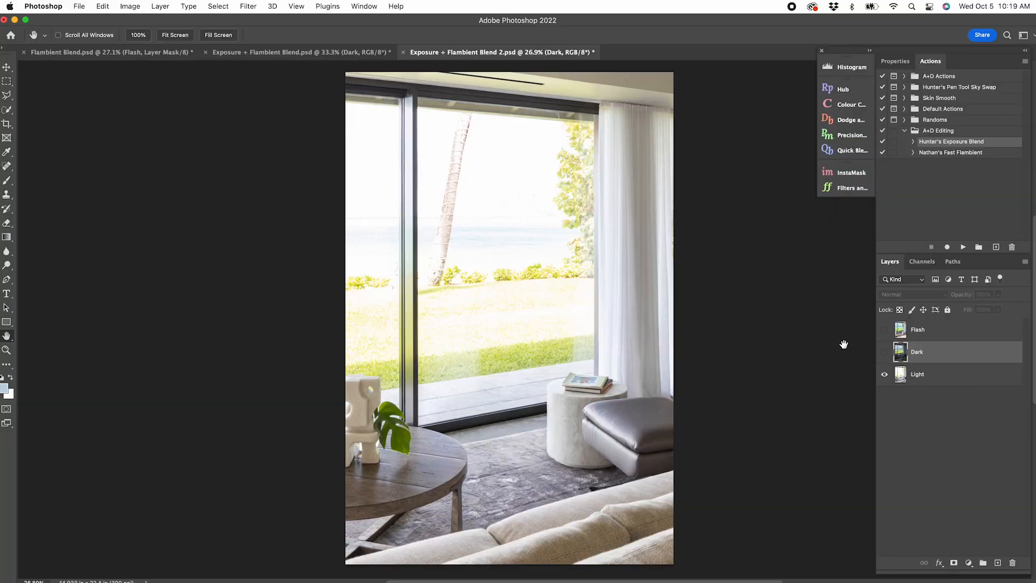
# Mask Dark with Exposure Blend and Flash with Fast Flambient in the beach-view image
pyautogui.click(884, 351)
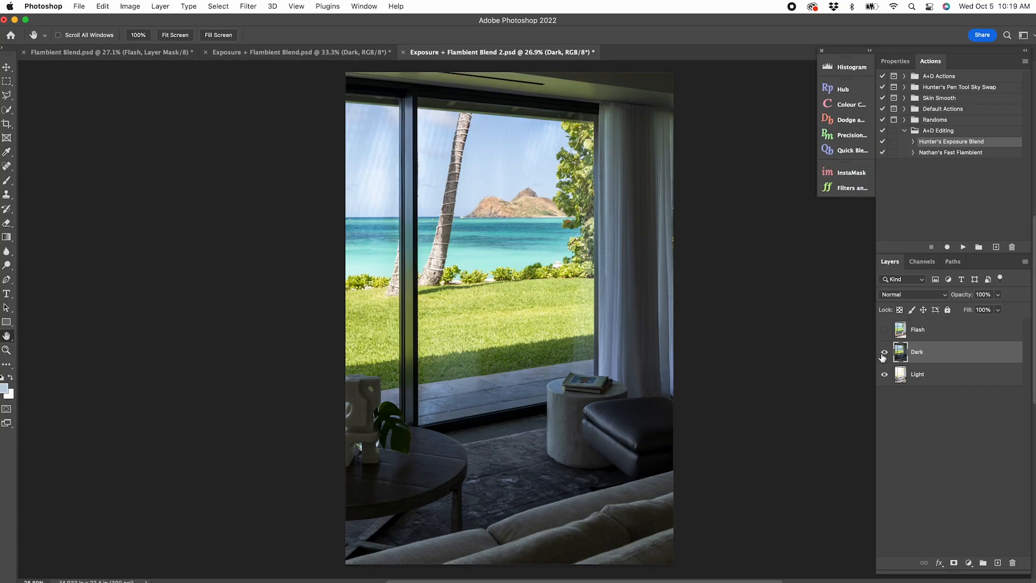
pyautogui.click(884, 352)
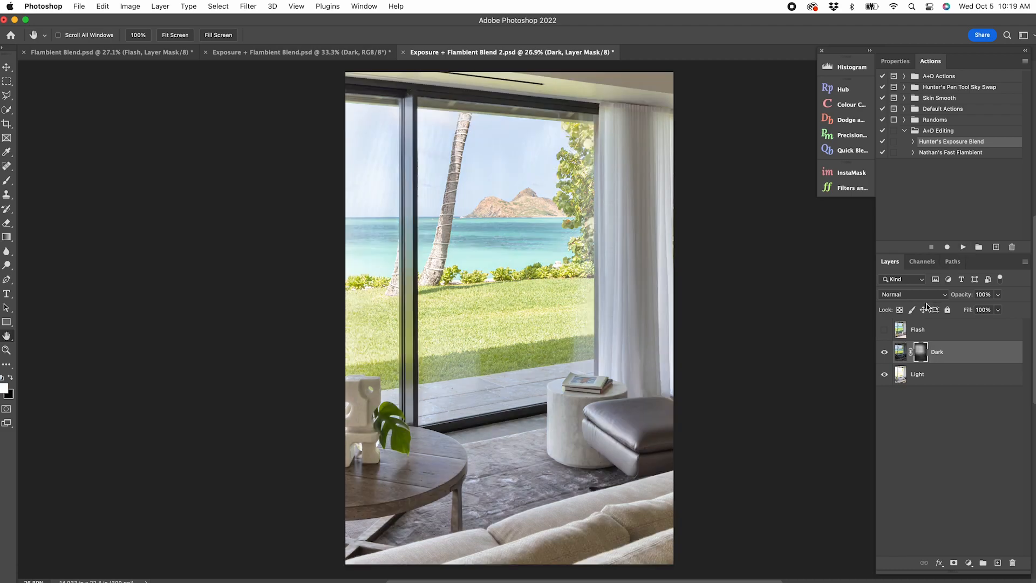
pyautogui.click(883, 330)
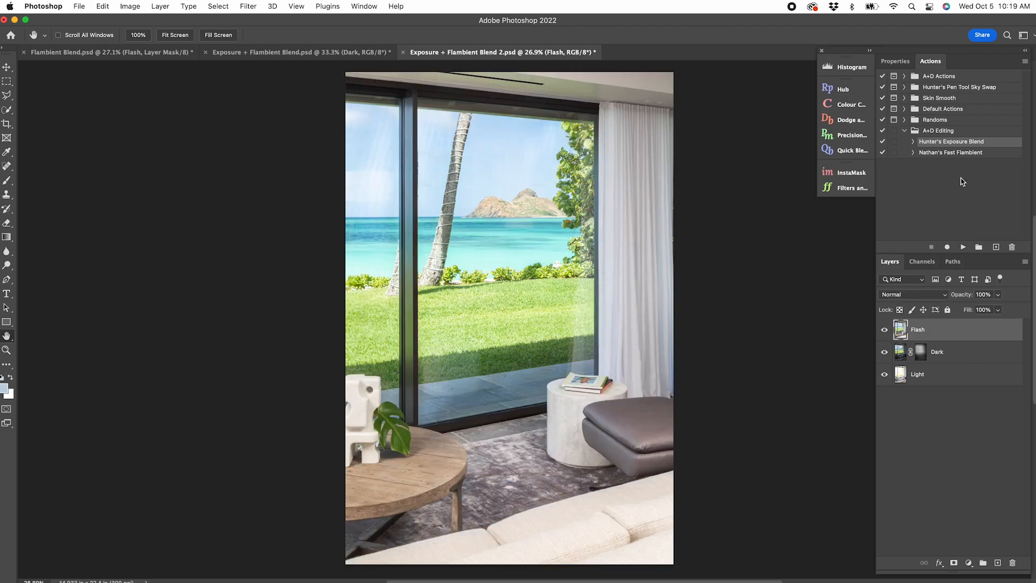
pyautogui.click(963, 247)
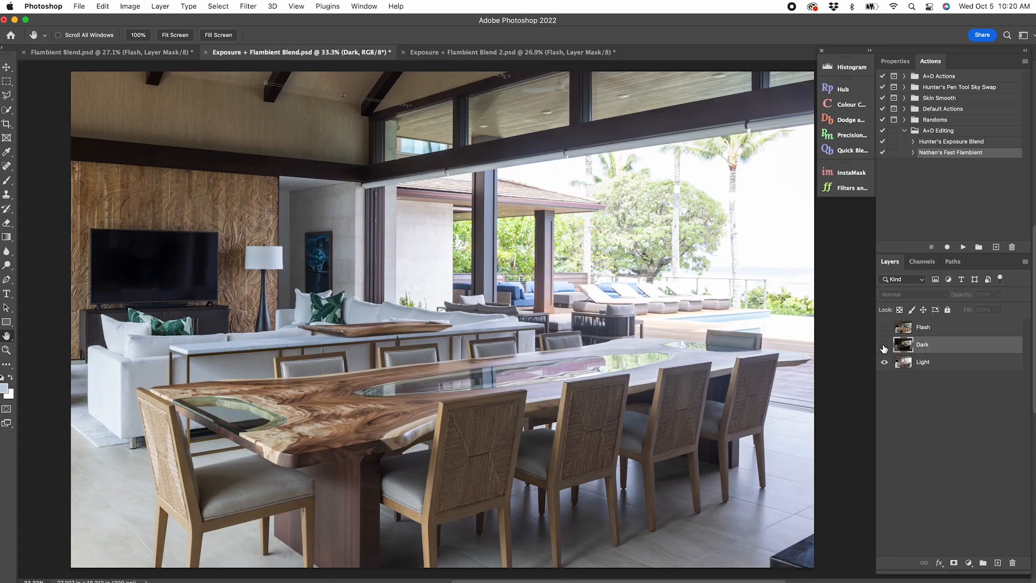
pyautogui.click(884, 345)
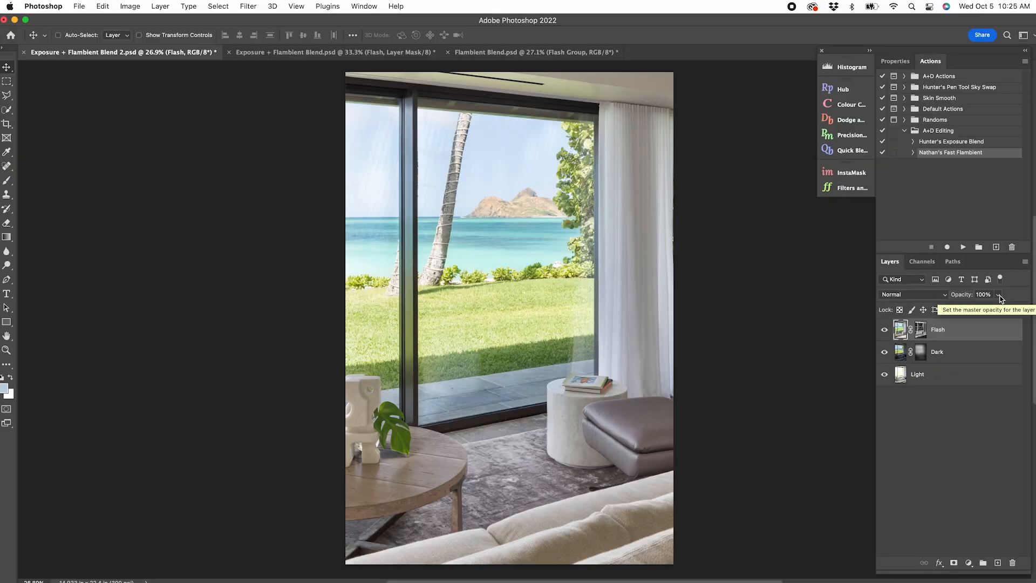
# Lower the beach-view Flash layer's opacity to 55%
pyautogui.moveTo(998, 309); pyautogui.dragTo(982, 310)
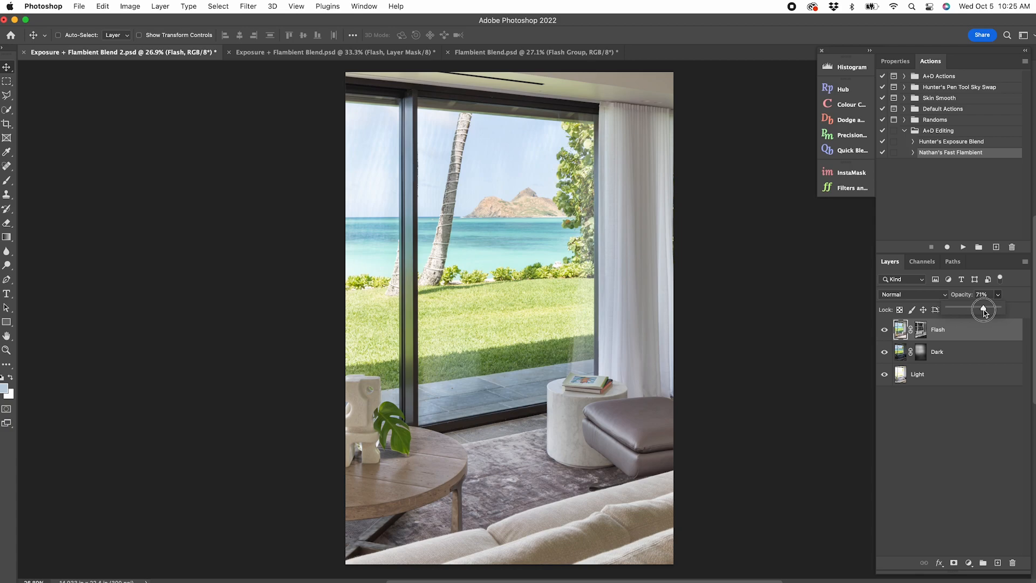
pyautogui.moveTo(984, 309); pyautogui.dragTo(977, 310)
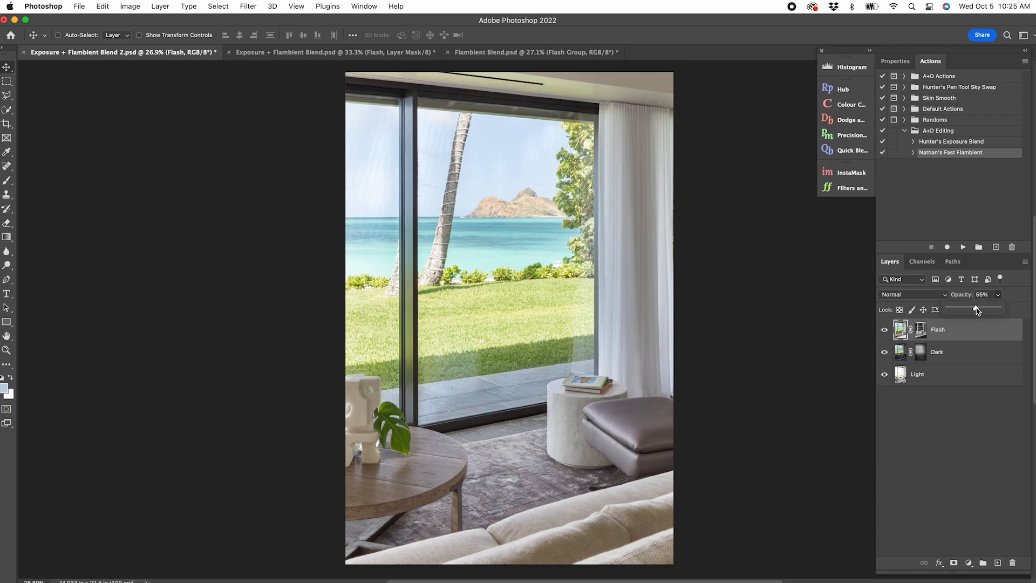
pyautogui.click(330, 53)
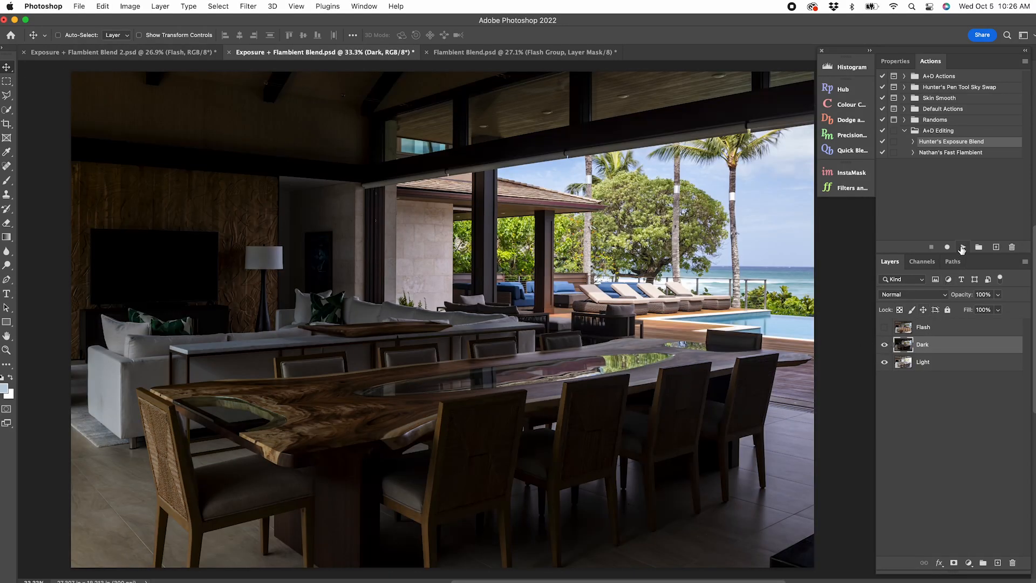
# Run Exposure Blend on the dining room's Dark layer and add a Curves adjustment layer
pyautogui.click(883, 327)
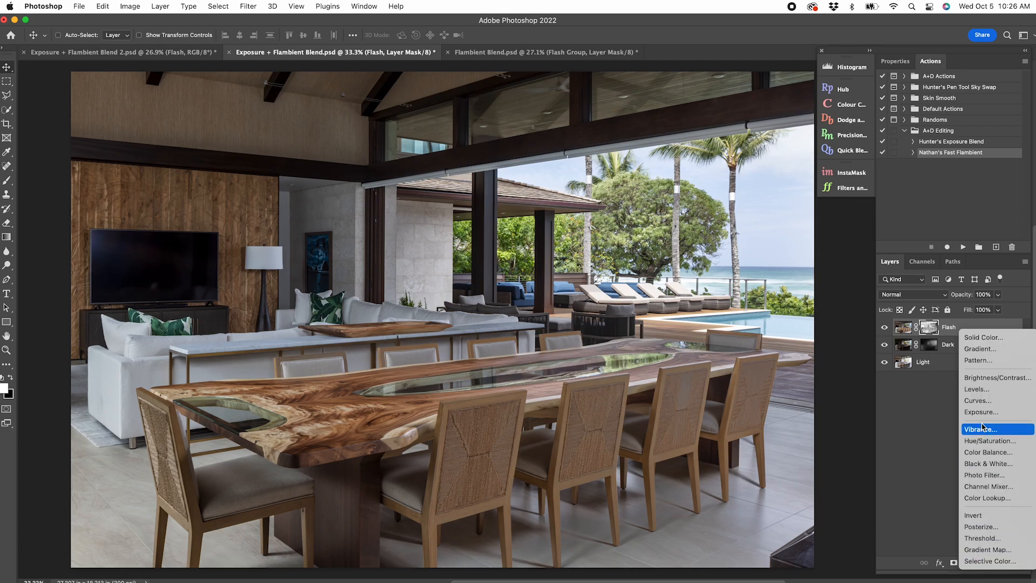
pyautogui.click(977, 401)
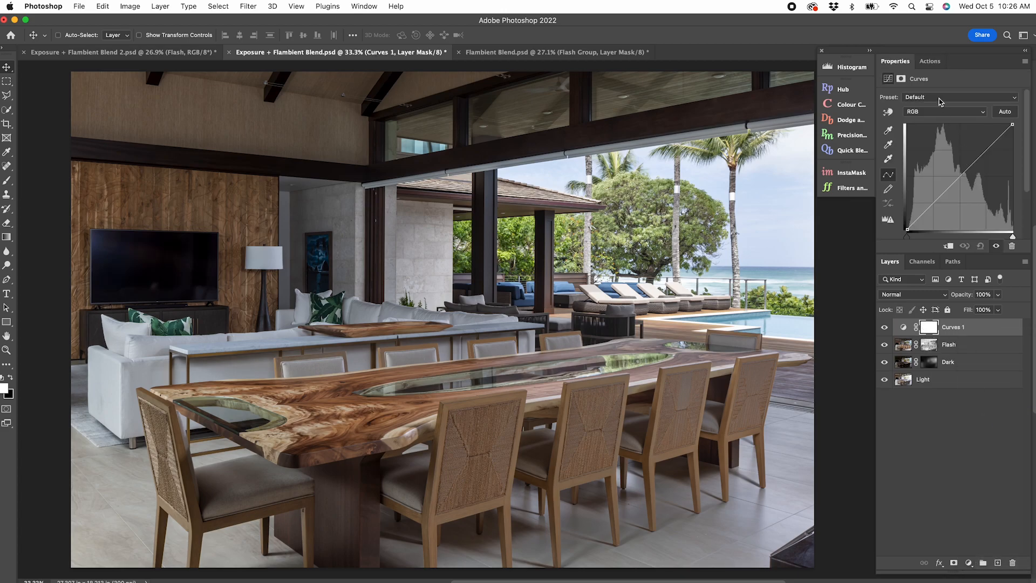
pyautogui.click(955, 97)
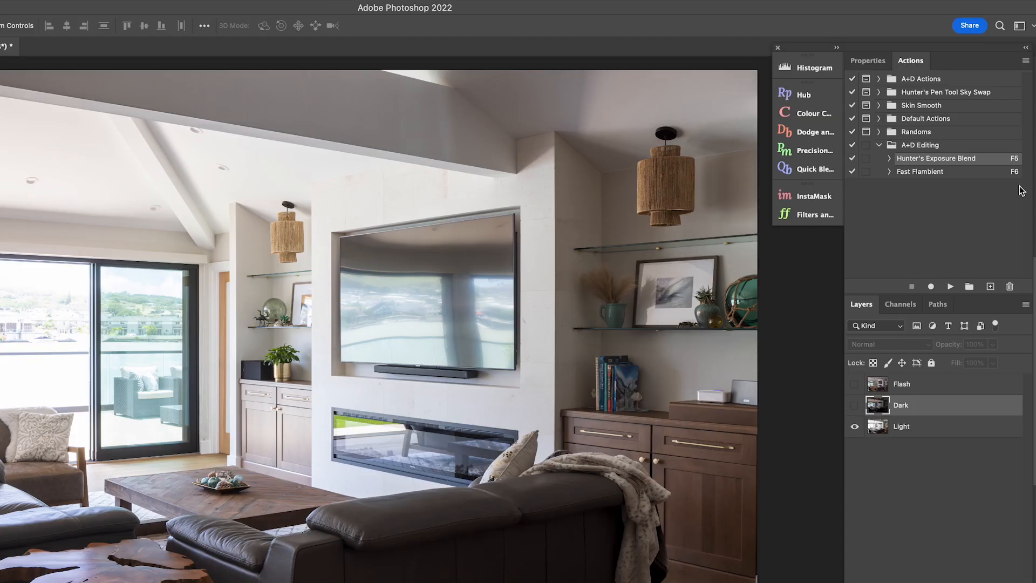
pyautogui.moveTo(1021, 183)
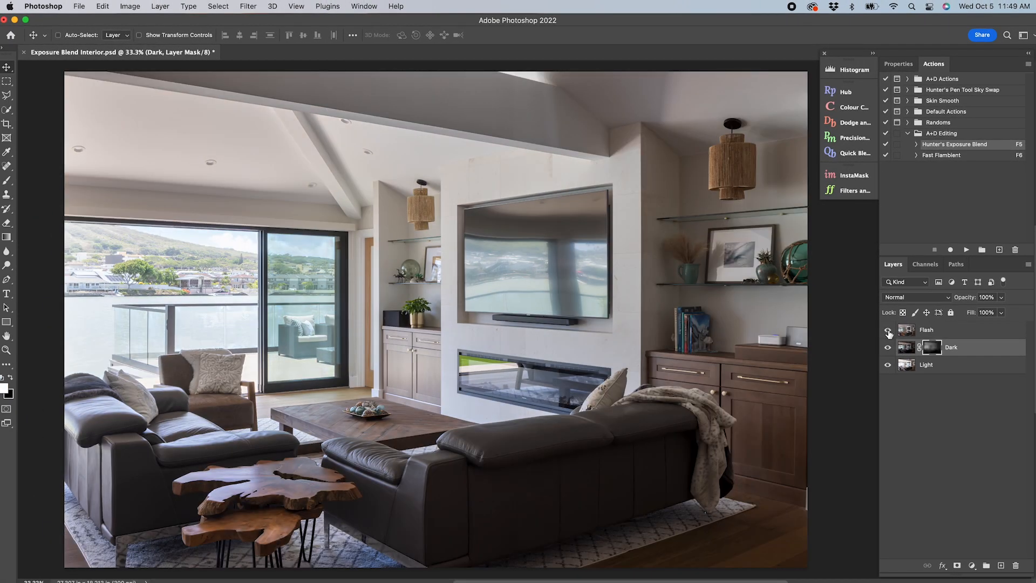
# Run Fast Flambient on the living room Flash layer using the F6 shortcut
pyautogui.press('F6')
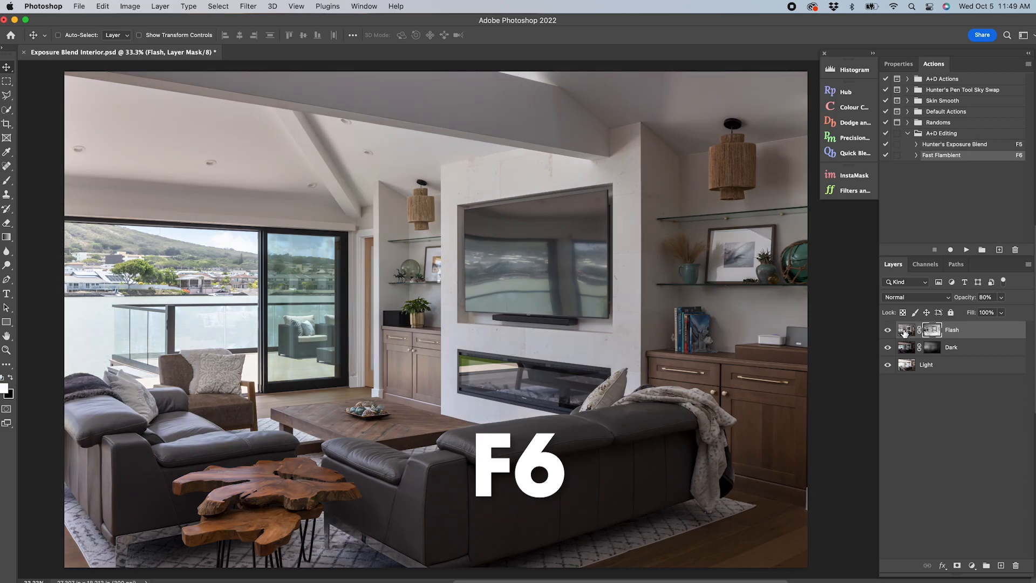
pyautogui.moveTo(907, 330)
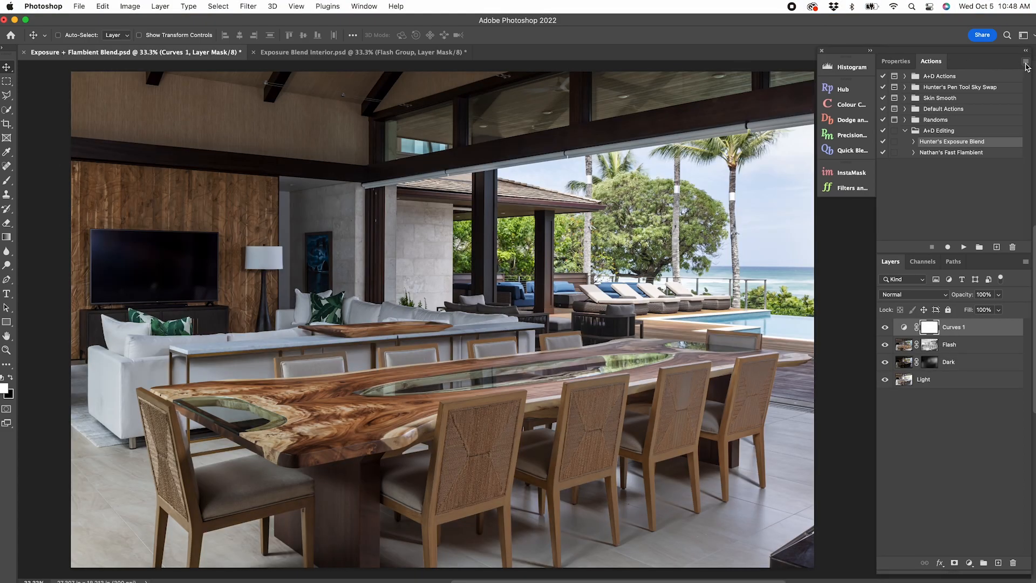
# Assign F5 to the Hunter's Exposure Blend action, replacing the Brush Settings shortcut
pyautogui.doubleClick(951, 142)
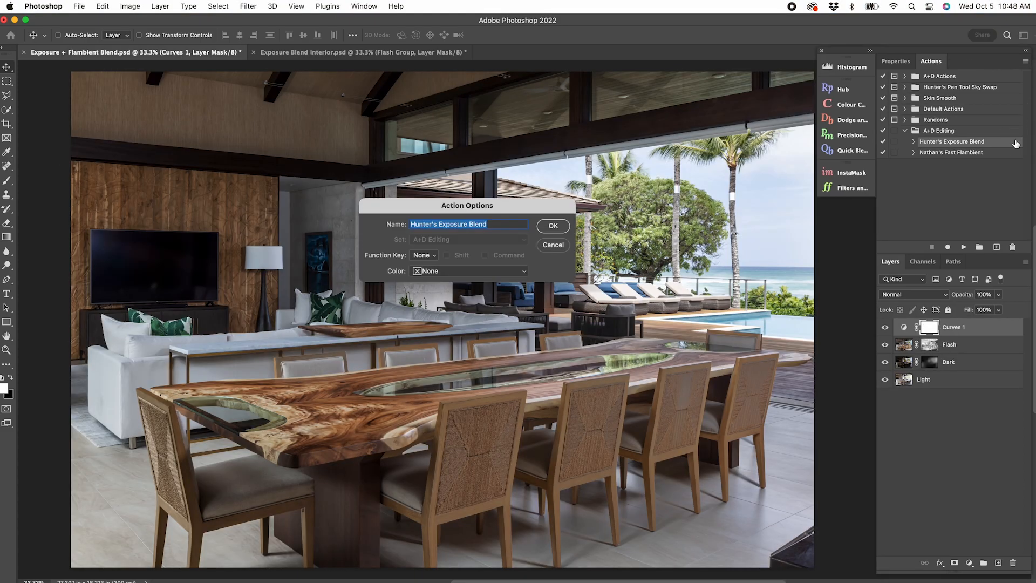
pyautogui.click(424, 255)
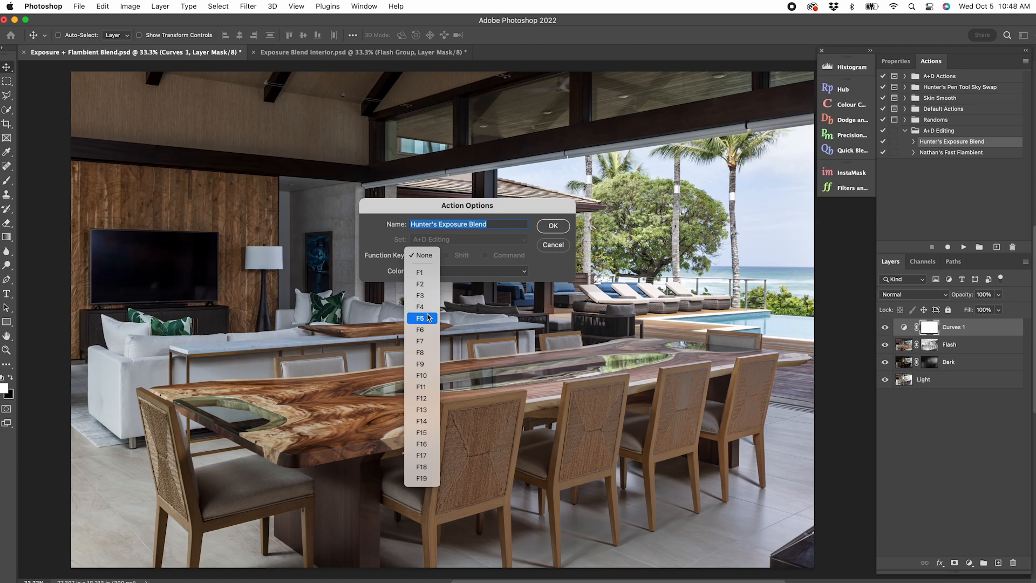
pyautogui.click(420, 318)
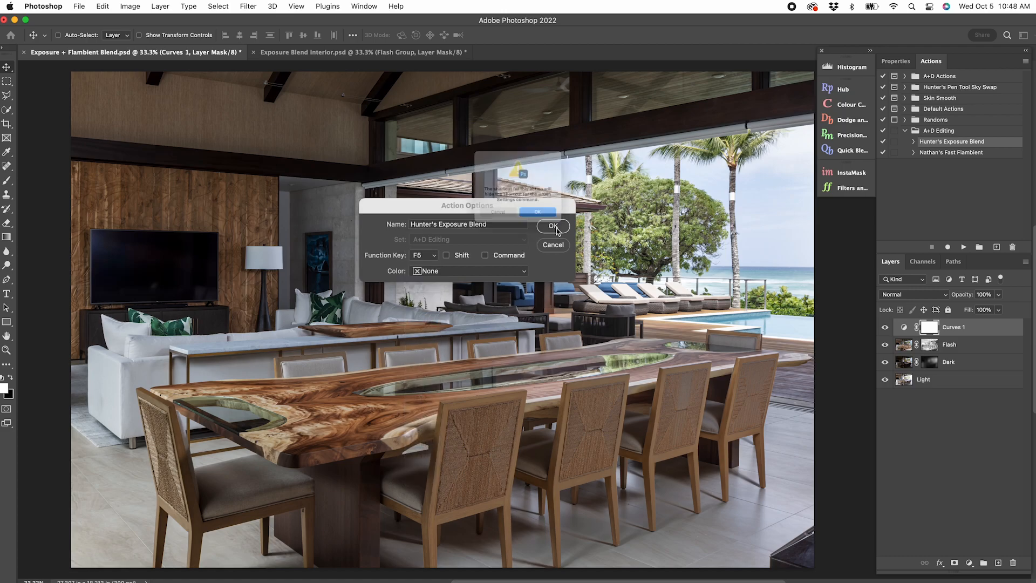
pyautogui.click(552, 226)
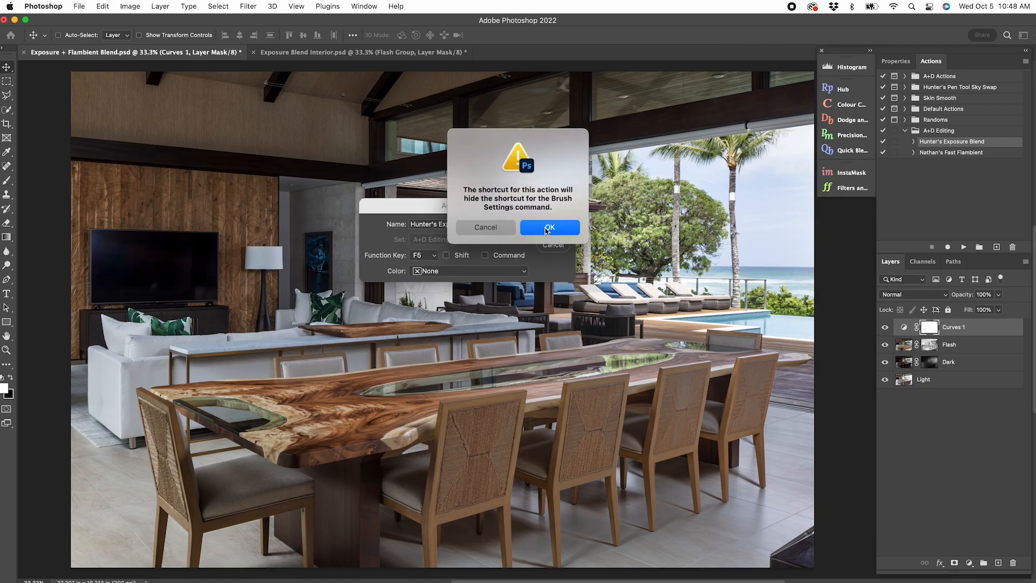
pyautogui.click(549, 227)
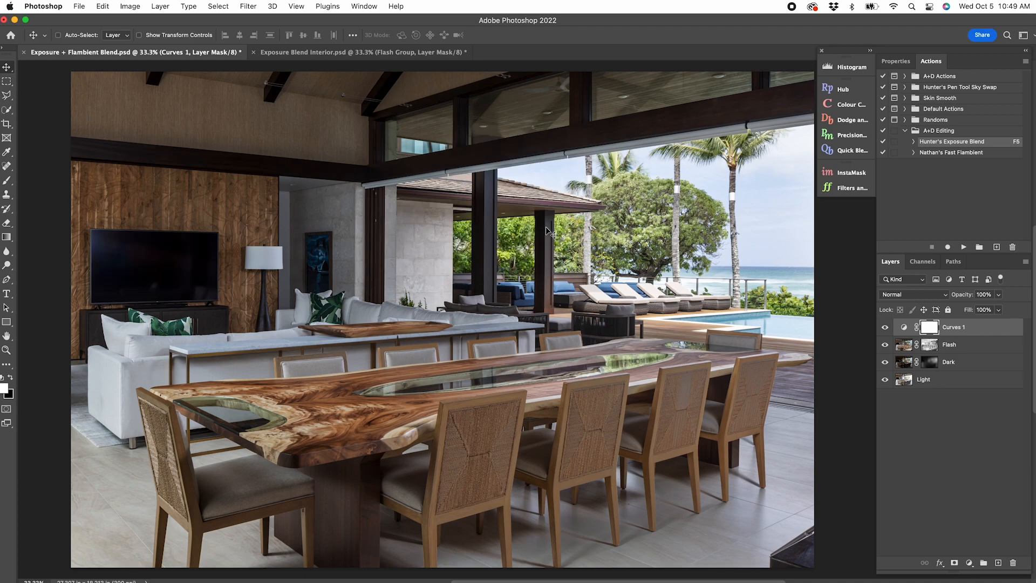